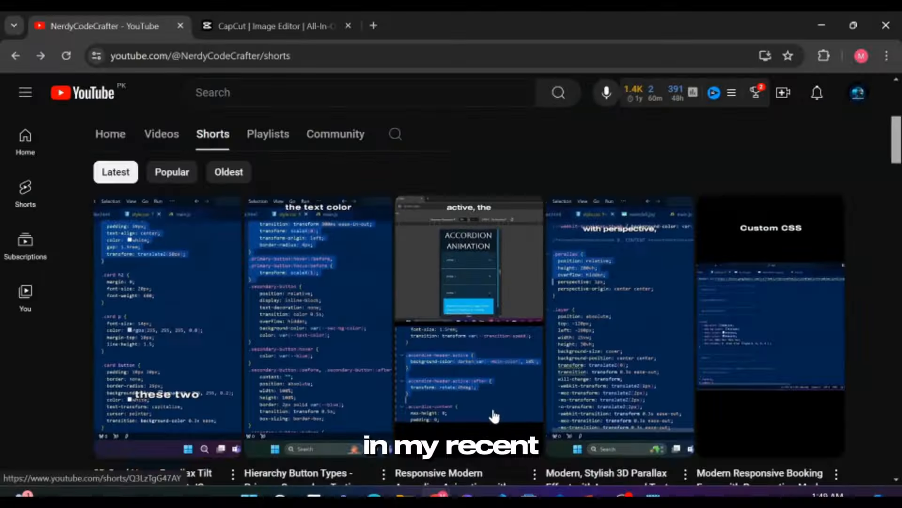
Open the Hierarchy Button Types short and show its comments panel
left_click(318, 316)
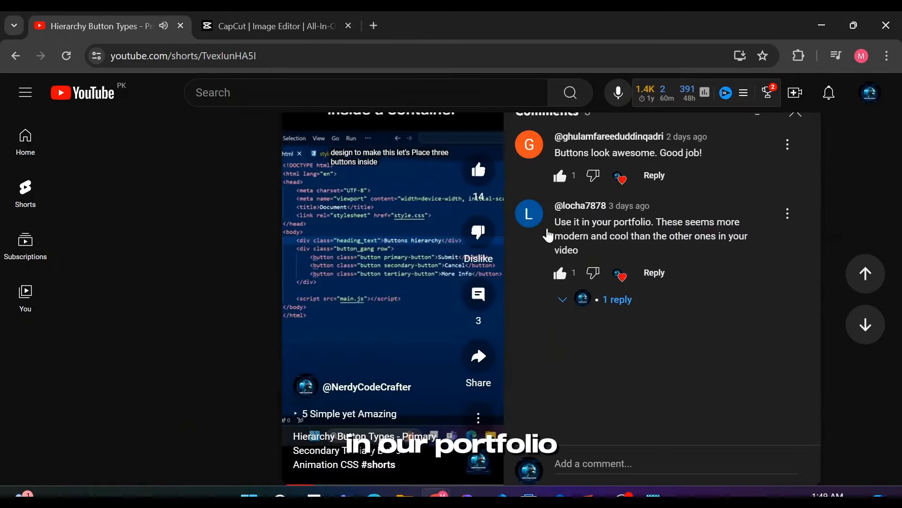
left_click(562, 299)
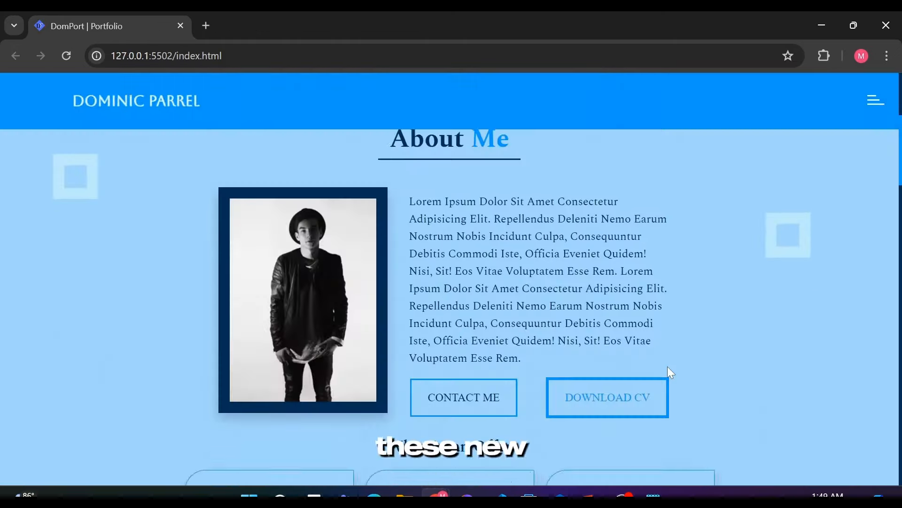
Scroll the localhost portfolio page down to the My Portfolio filter buttons
scroll("down", 3)
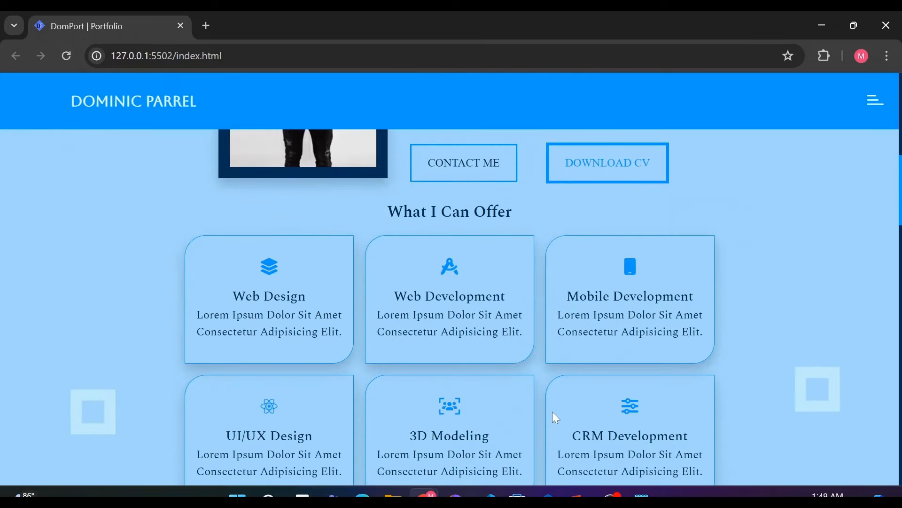
scroll("down", 3)
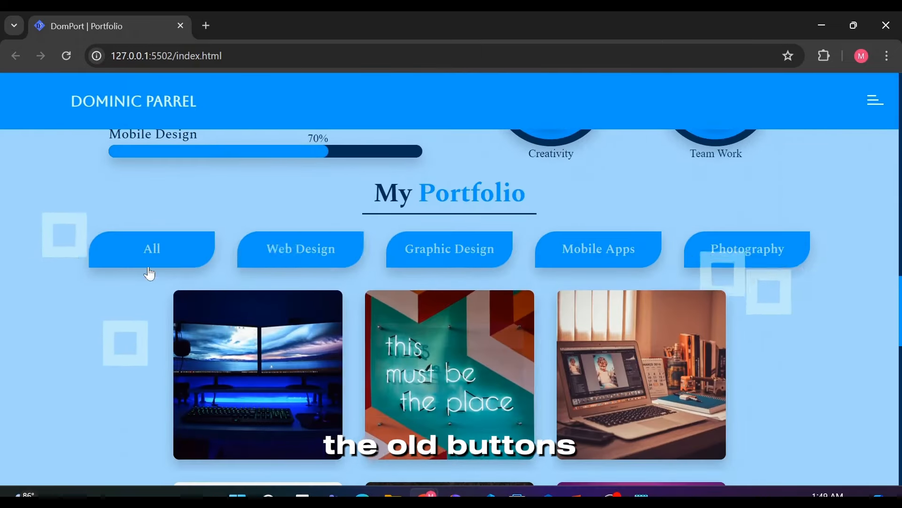
scroll("down", 3)
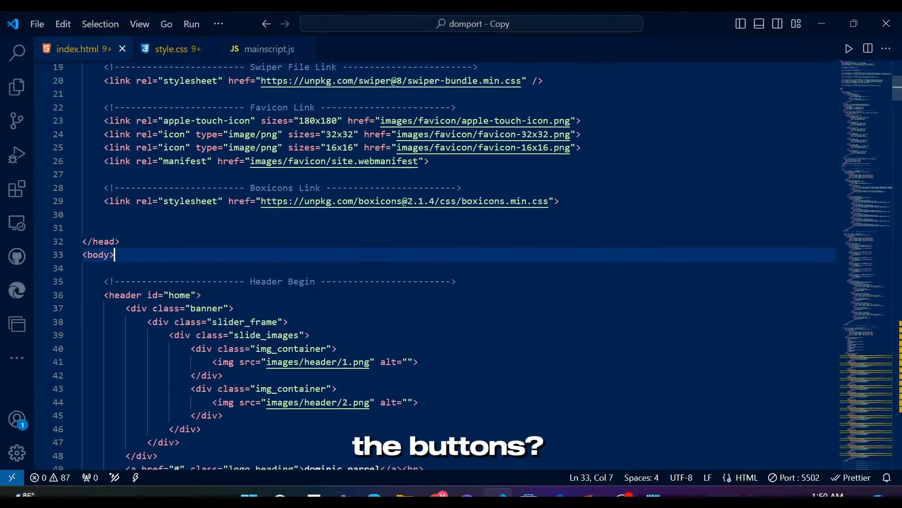
Launch an embedded Edge DevTools browser instance at localhost:5502/
left_click(17, 292)
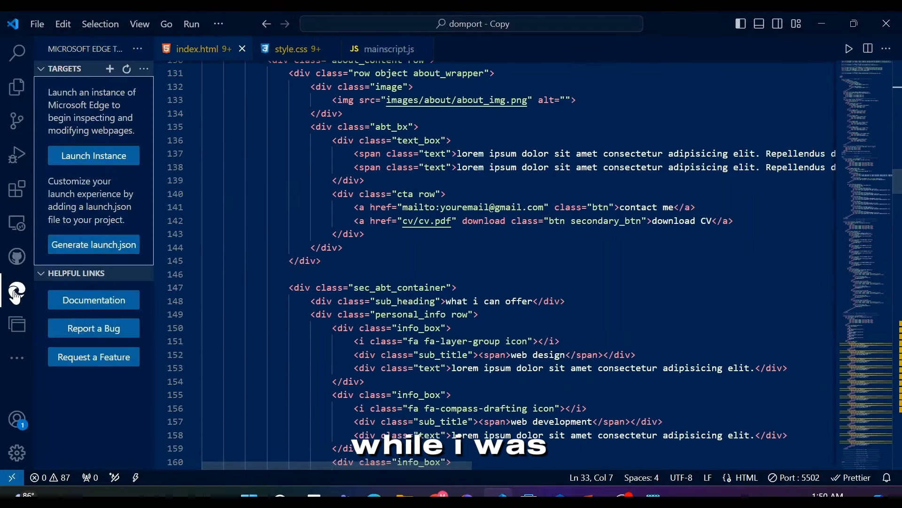
left_click(93, 155)
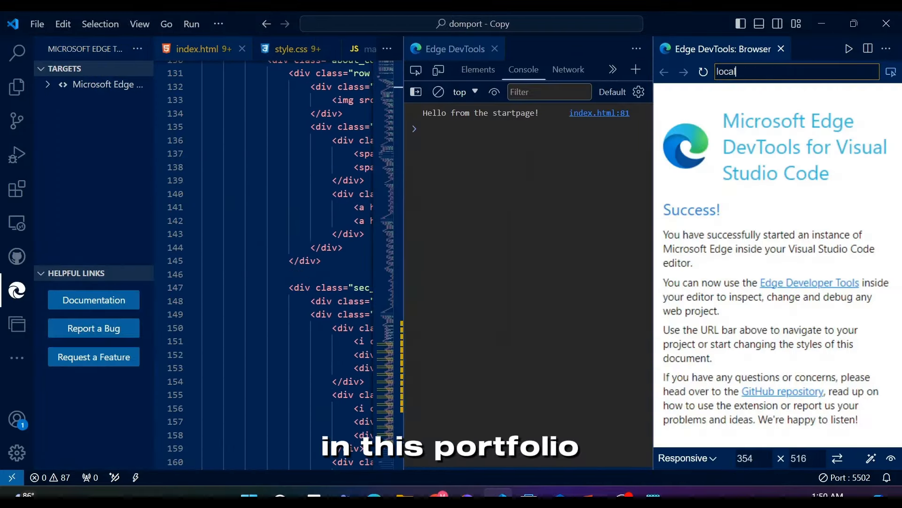
type("localhost:5502/")
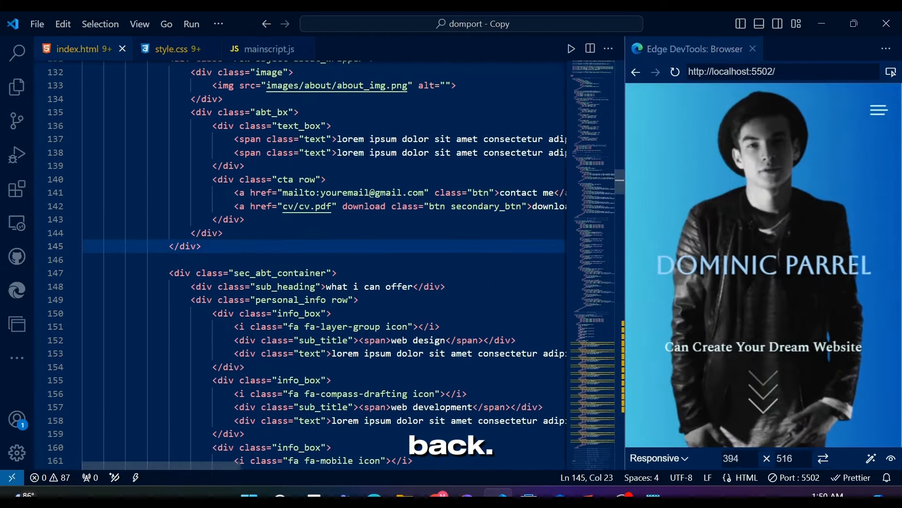
Switch to style.css and move down to the old .btn styles to comment them out
left_click(172, 49)
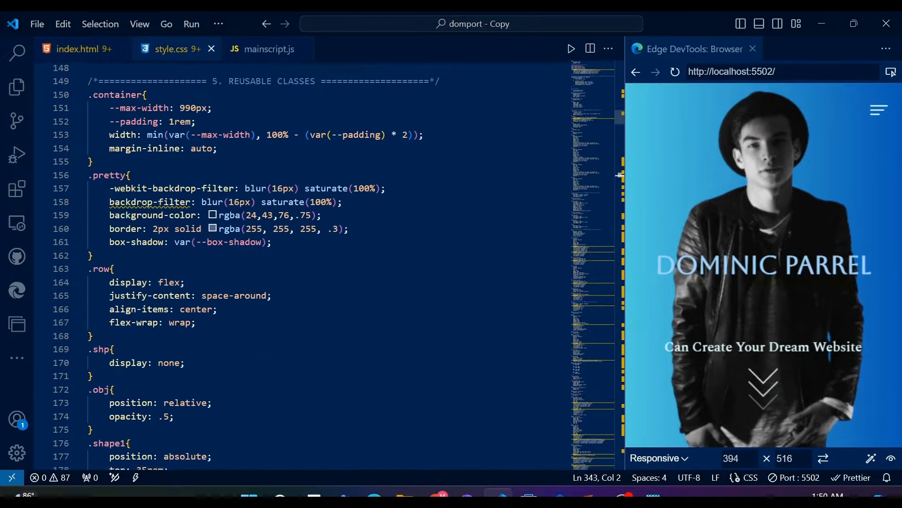
scroll("down", 3)
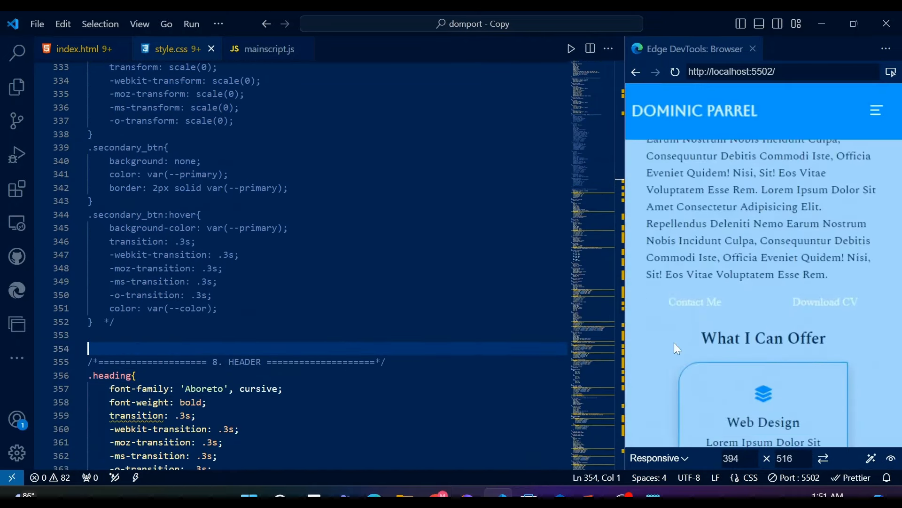
Start the .button rule with 10px 50px padding, uppercase text and no border
type(".but")
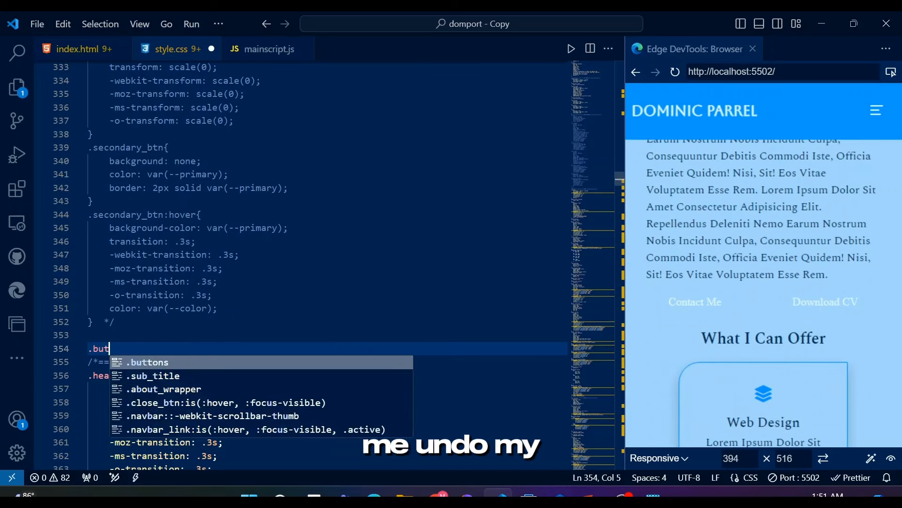
key("Enter")
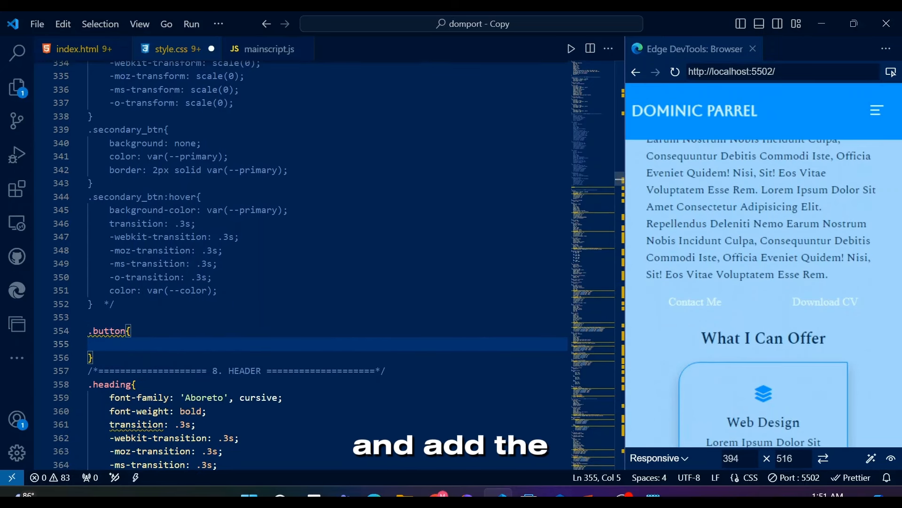
type("padding: 10px ;")
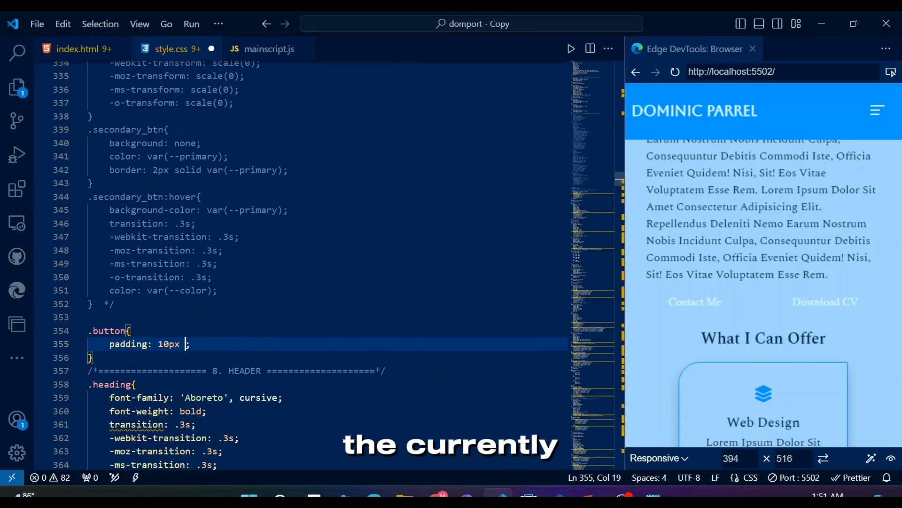
type("text-transform: uppercase;")
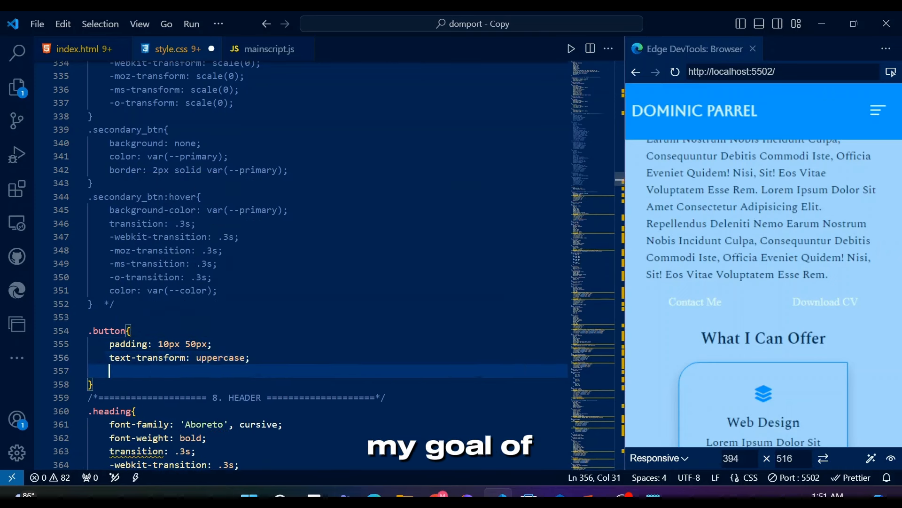
type("border: none;")
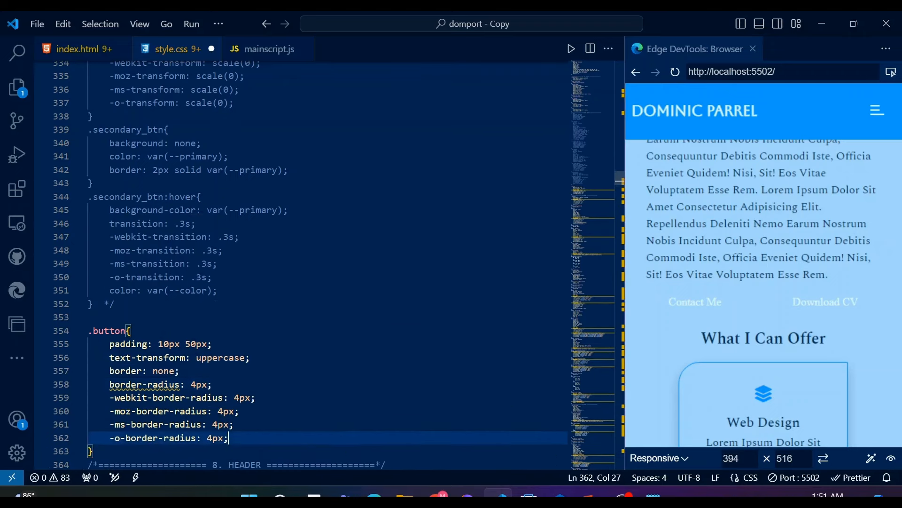
Finish .button with pointer cursor, 16px font and 10px top margin, then begin .primary_button
type("cursor: pointer;")
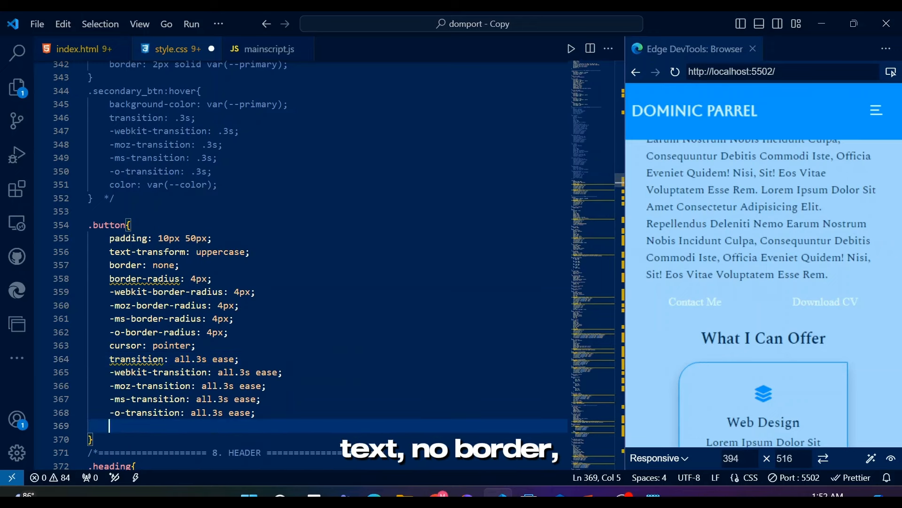
type("fo")
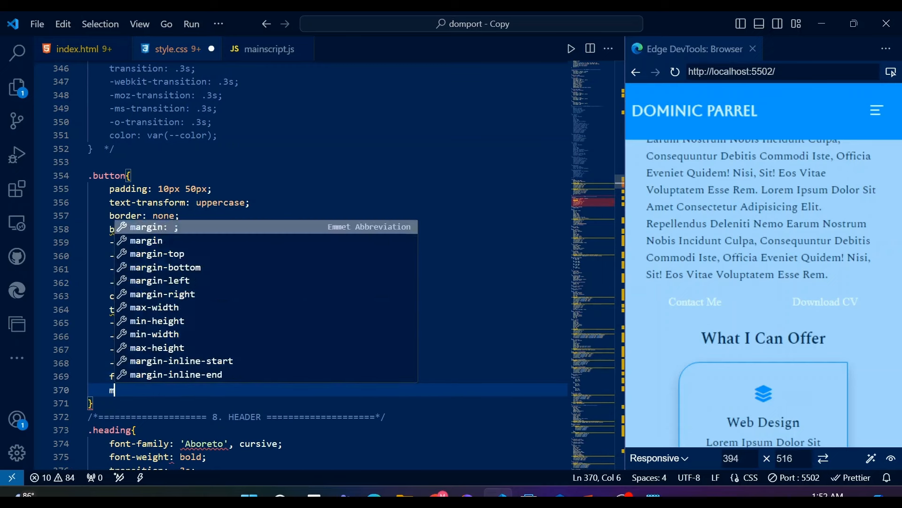
type("margin-top: 10px;")
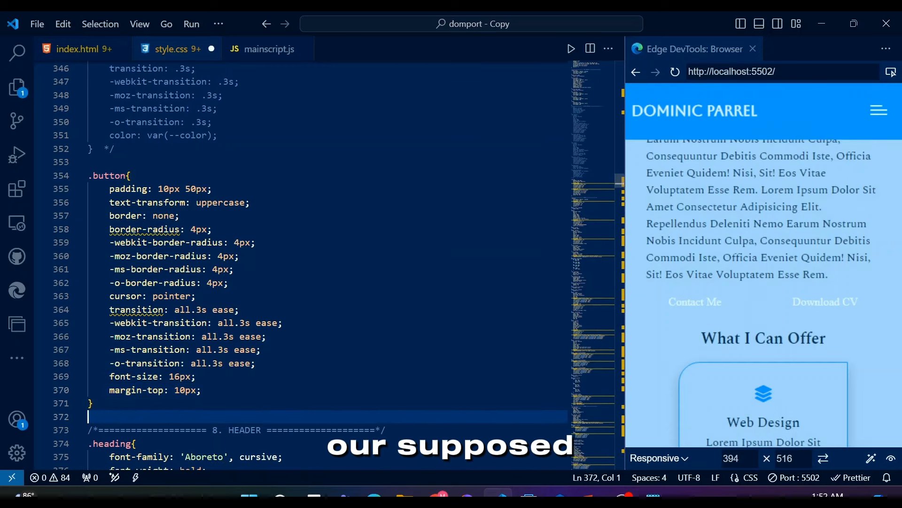
type(".primary_button{")
type("background-")
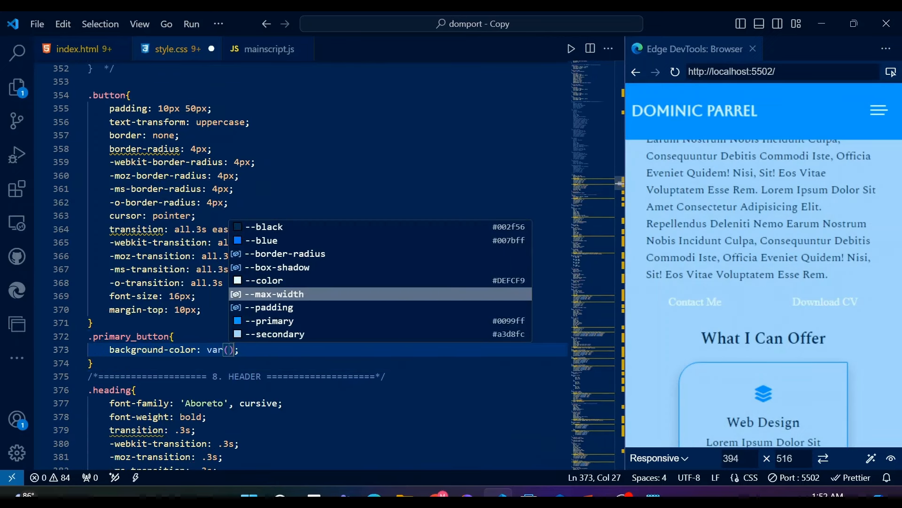
Give .primary_button its colour, z-index and relative position, and add a ::before selector
type("color: var(--color);")
type("z-index: 1;")
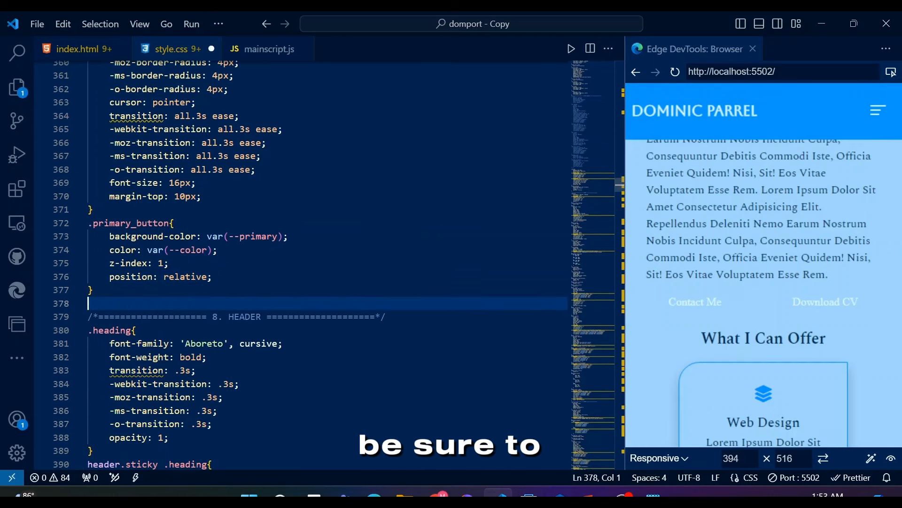
type(".primary_button")
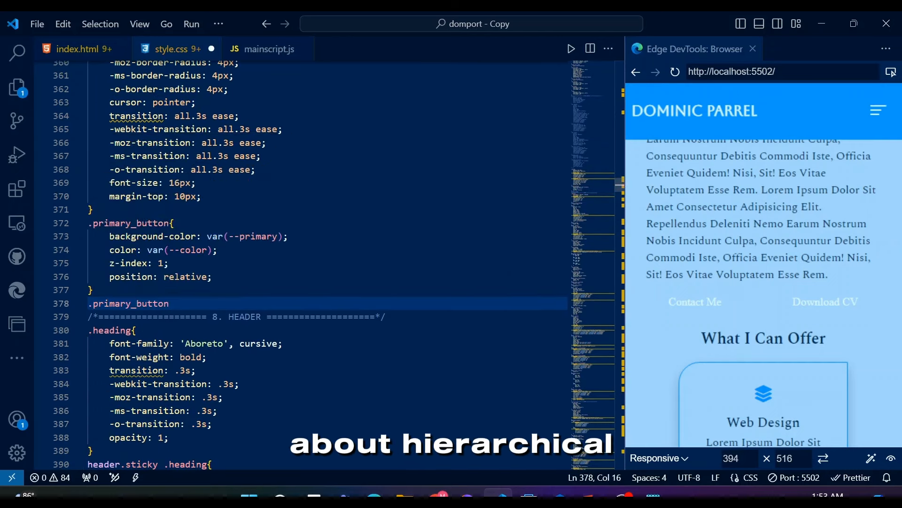
type("::before{")
type("c")
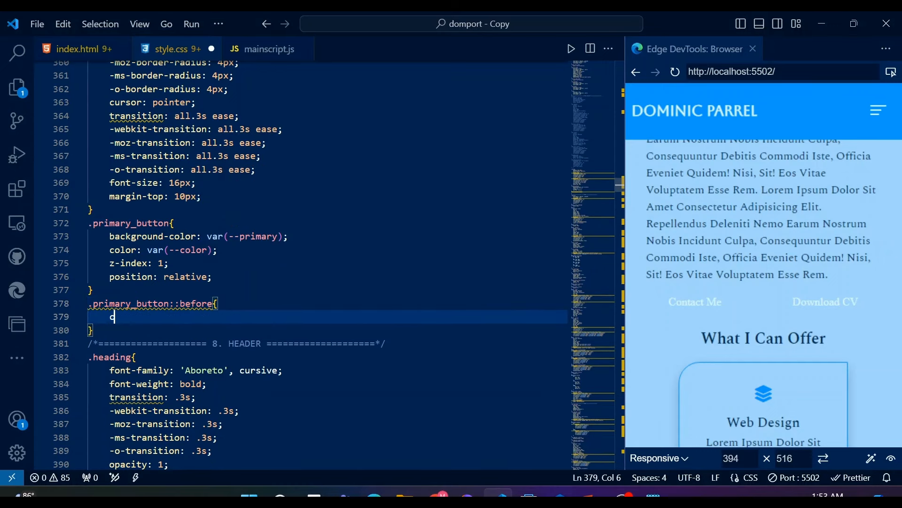
Make .primary_button::before an empty absolutely positioned layer with zero insets and a background
type("ontent: '';")
type("left: 0;")
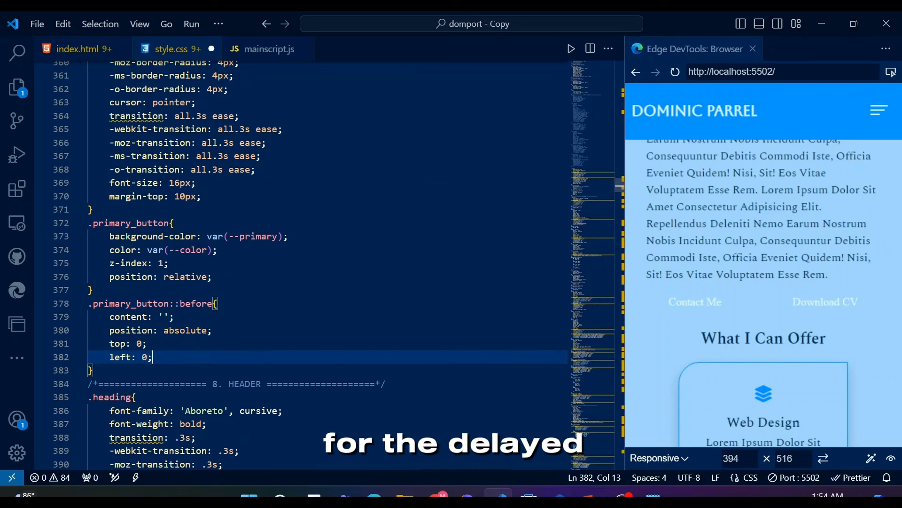
type("bottom: 0;")
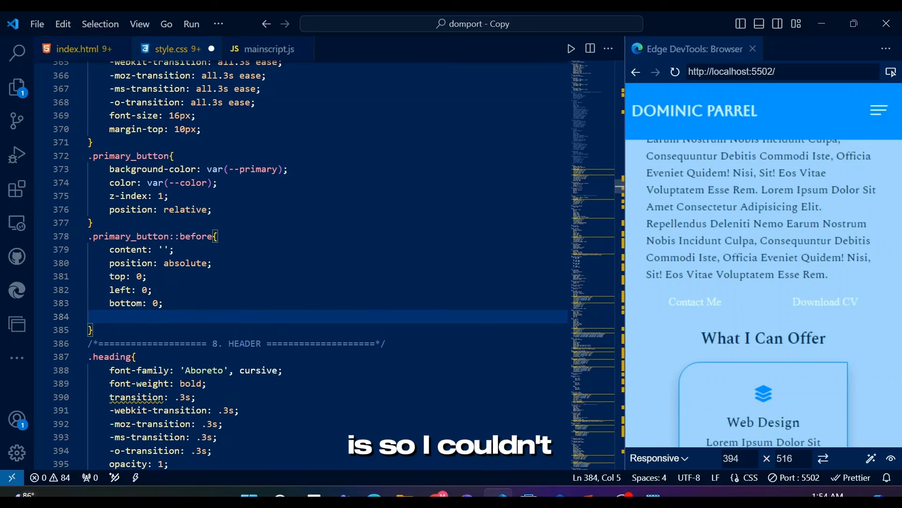
type("right: 0;")
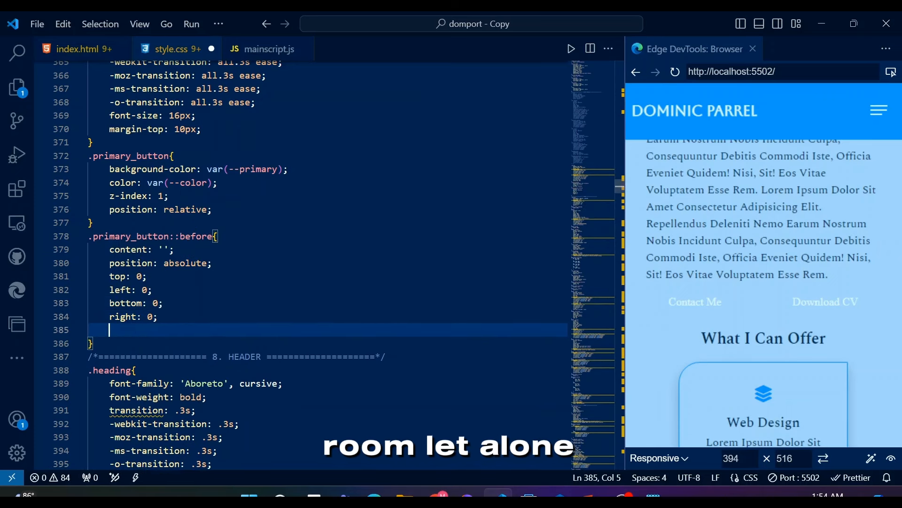
type("ba")
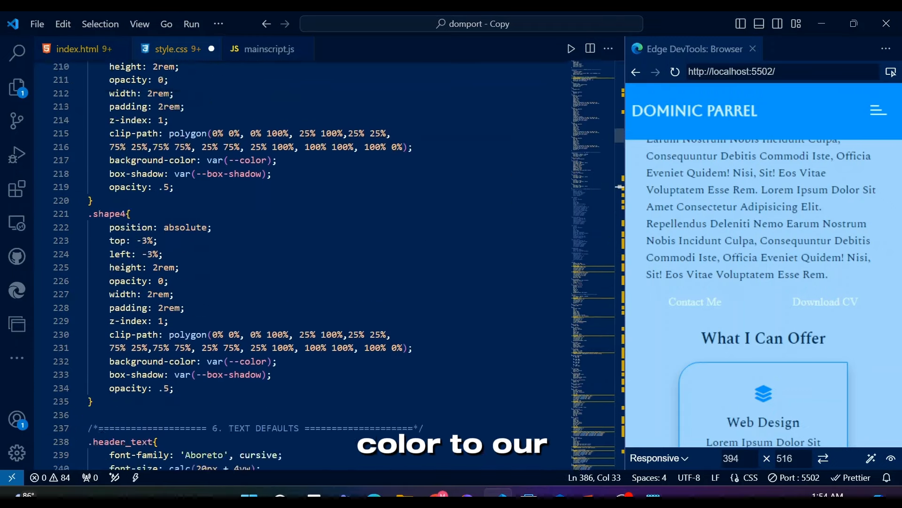
Add --blue: #007bff; to the :root variables and return to the ::before rule
scroll("up", 3)
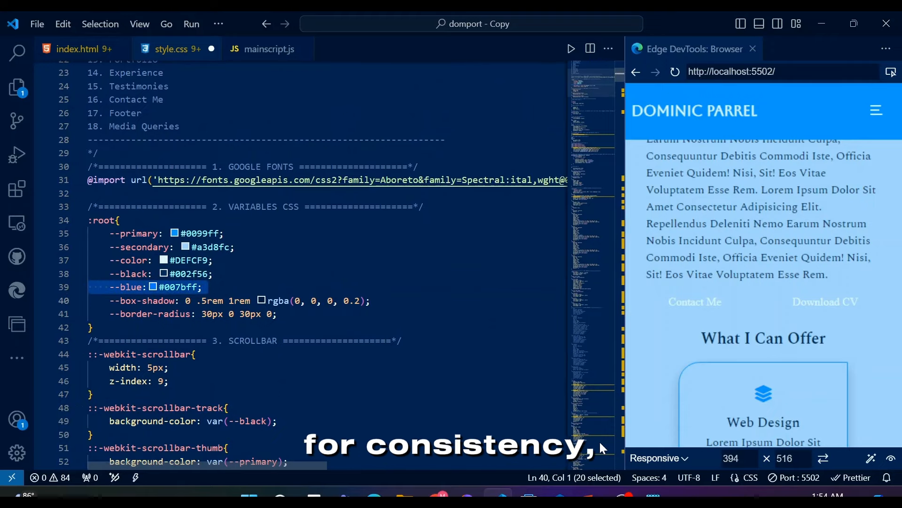
scroll("down", 3)
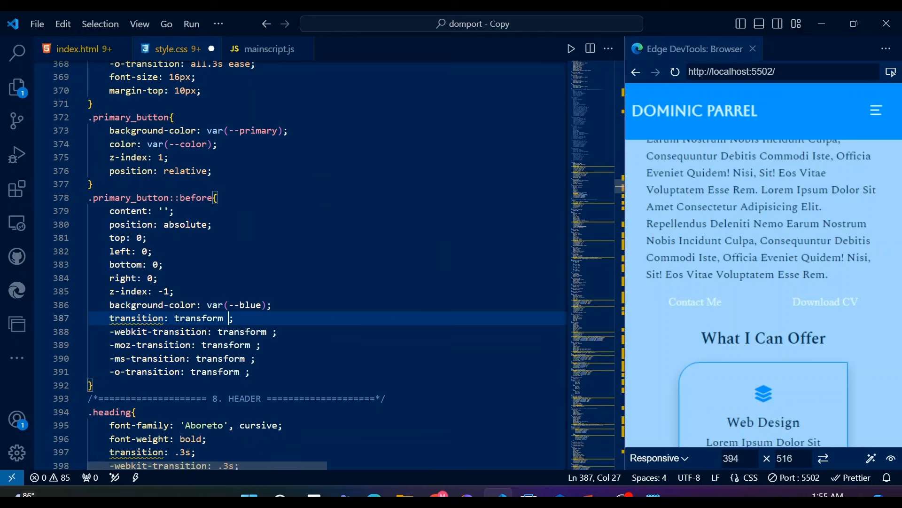
Give ::before a 300ms ease-in-out transition, scaleX(0) and transform-origin left
type("300ms ease-in-out")
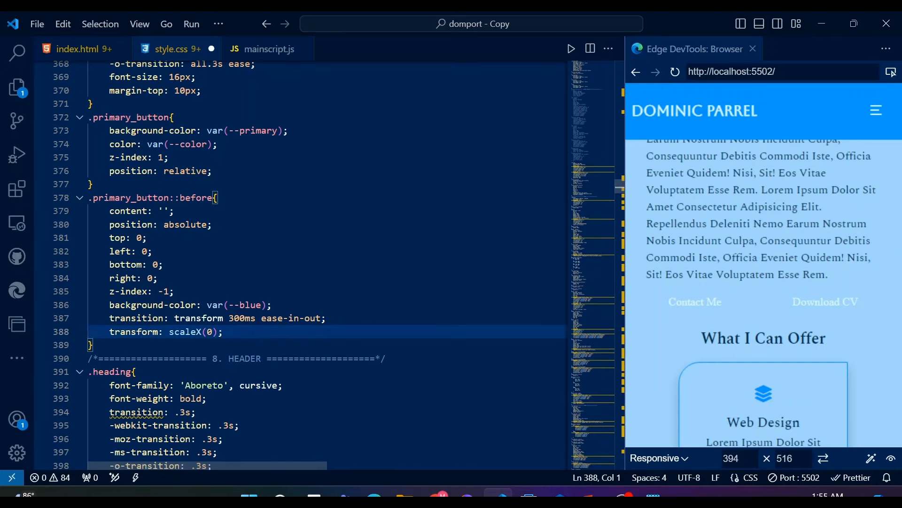
type("transform-origin: ;")
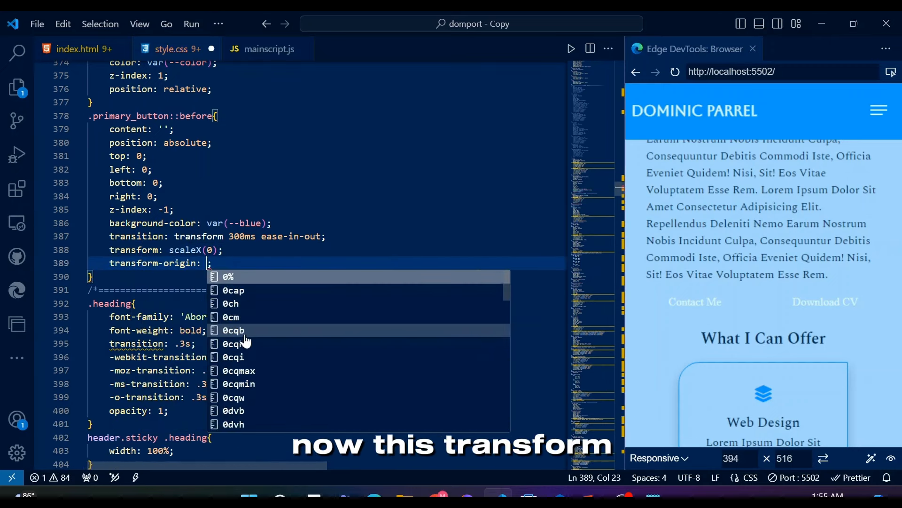
type("left;")
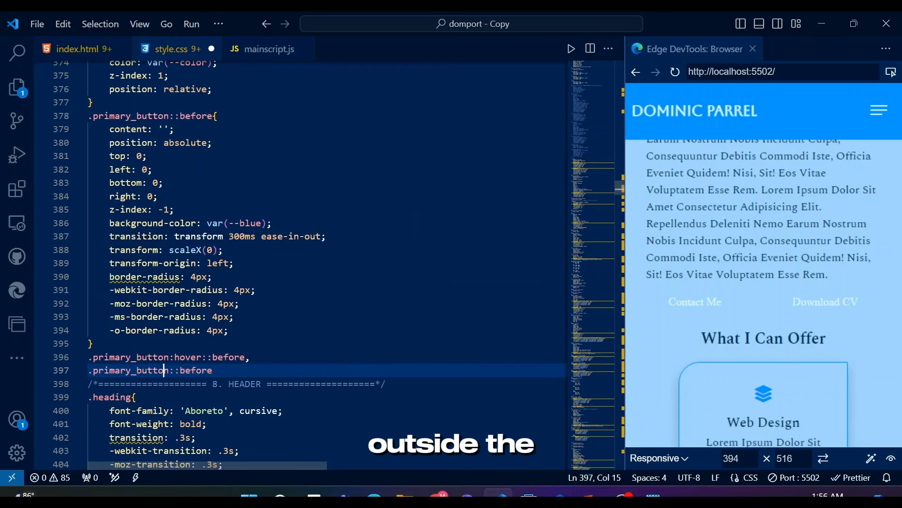
Add a :hover/:focus rule scaling the ::before layer to scaleX(1)
type(":focus")
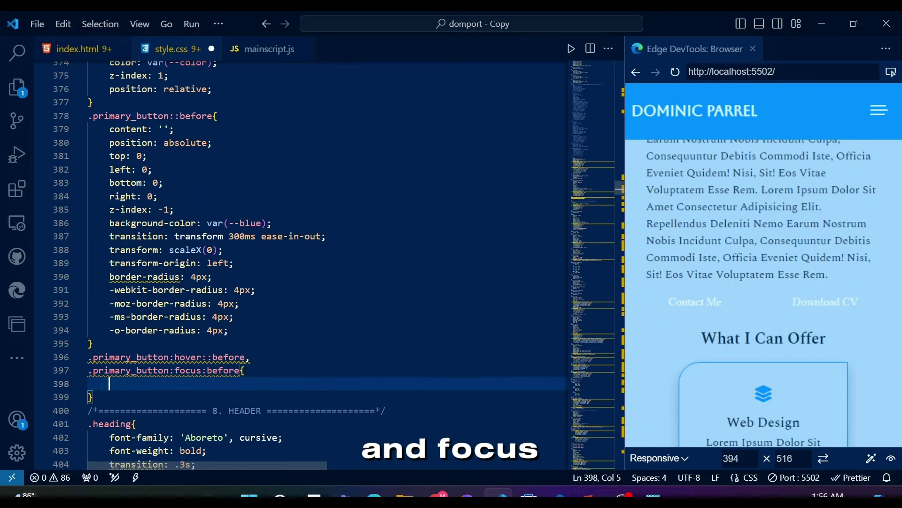
type("transform: sc;")
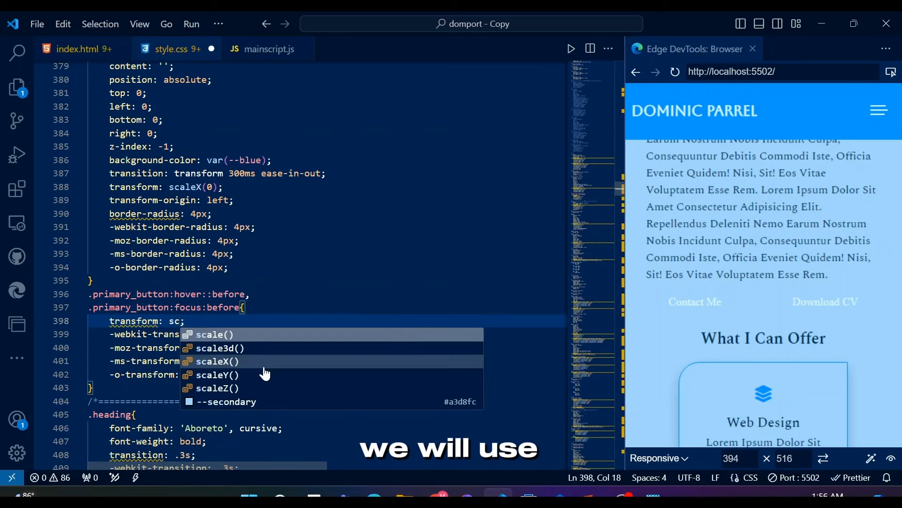
left_click(218, 361)
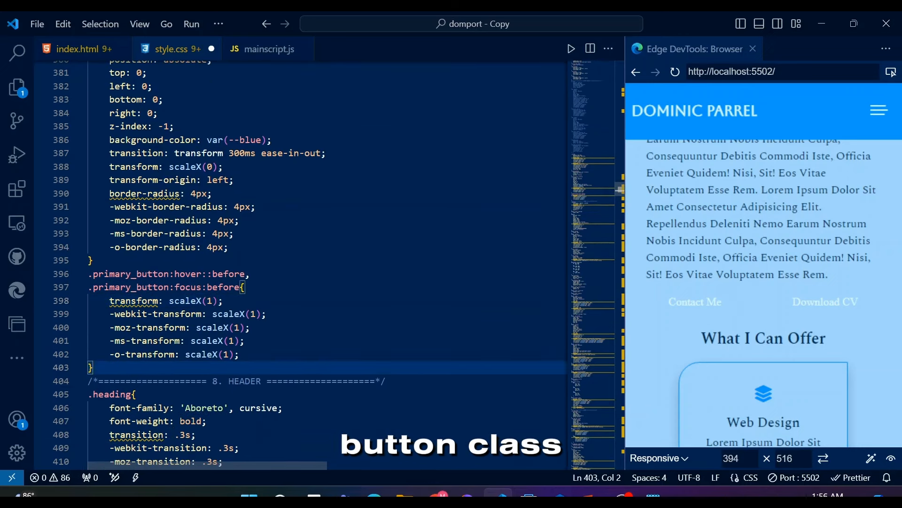
Add an empty .secondary_btn rule and rename primary_button to primary_btn in the hover/focus selectors
type(".secondary")
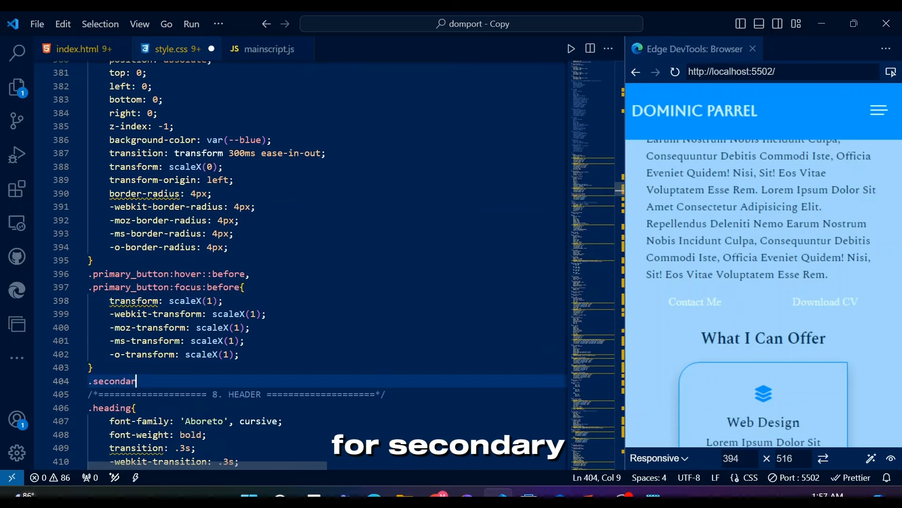
type("y_b")
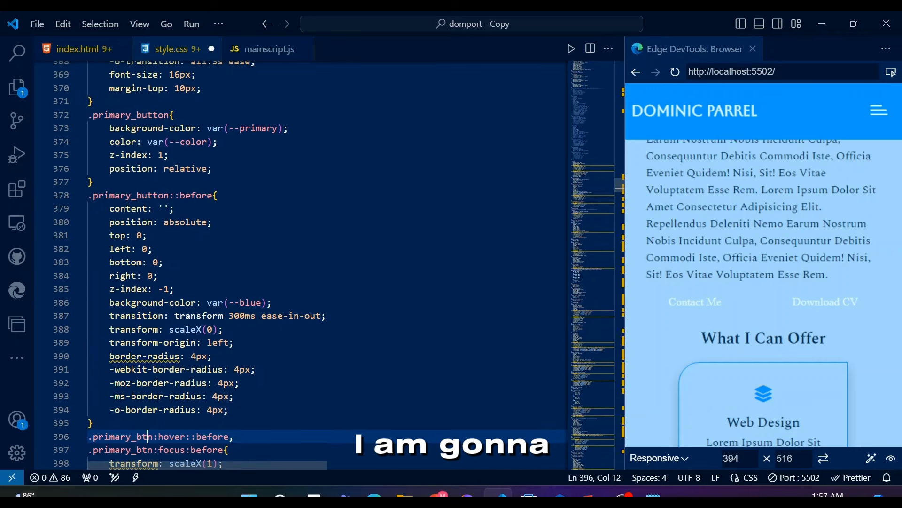
double_click(129, 195)
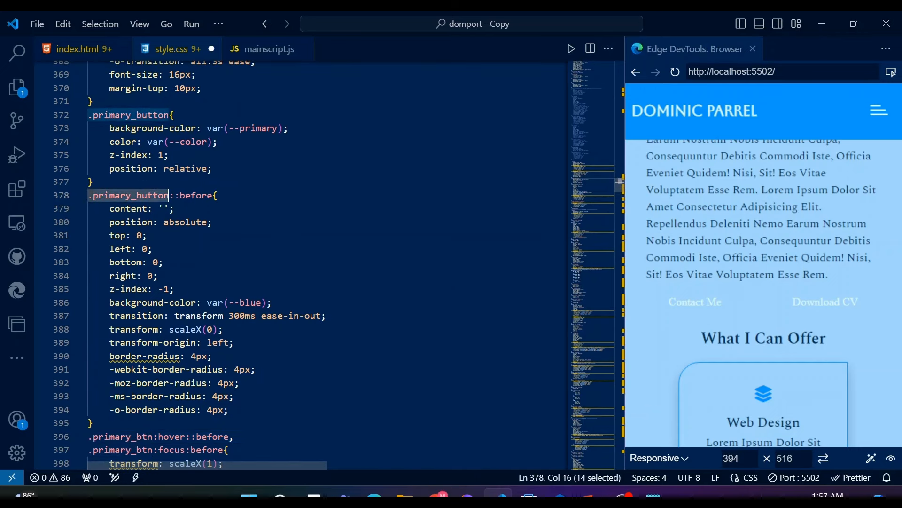
scroll("down", 3)
type(".secondary_btn{")
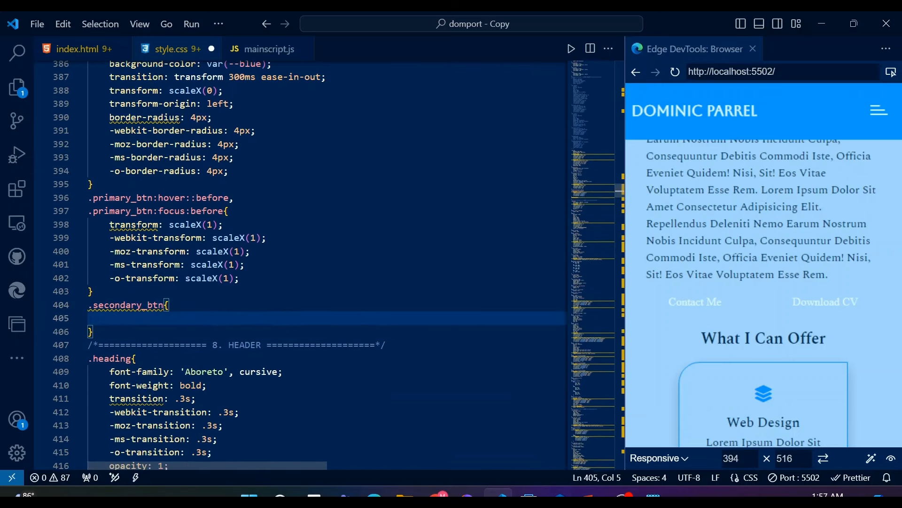
Give .secondary_btn relative inline-block display, no text decoration, .5s colour transition and hidden overflow
type("position: relative;")
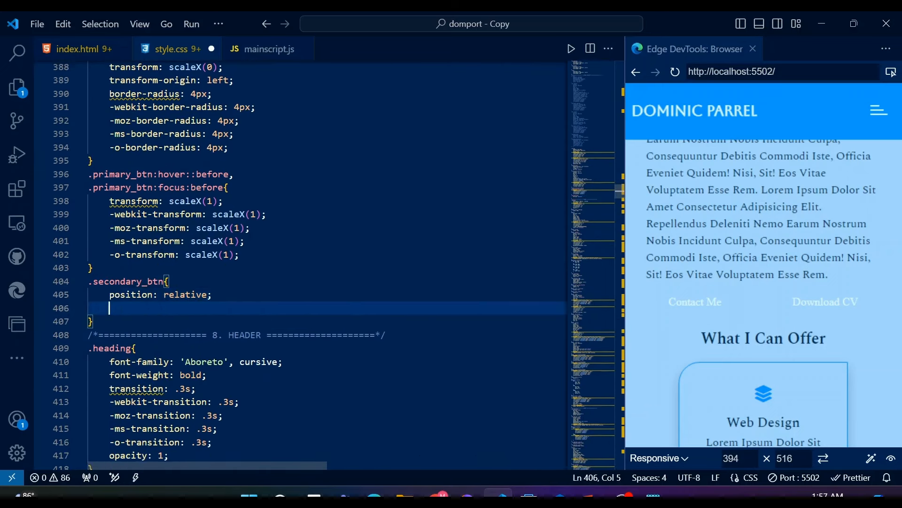
type("d:in")
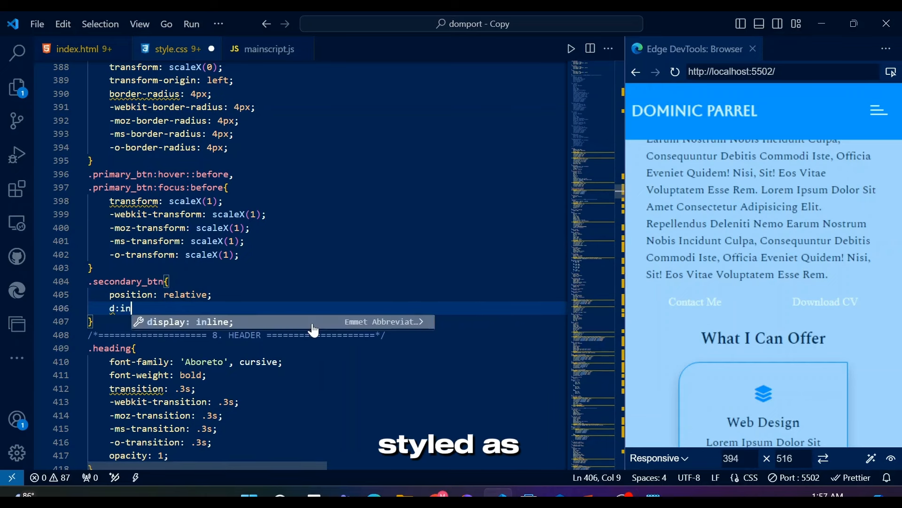
type("te")
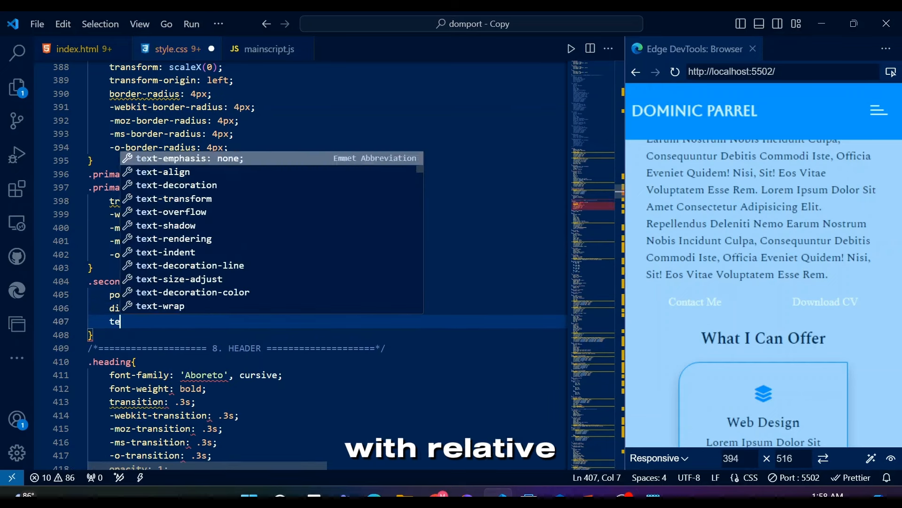
type("transition: color ;")
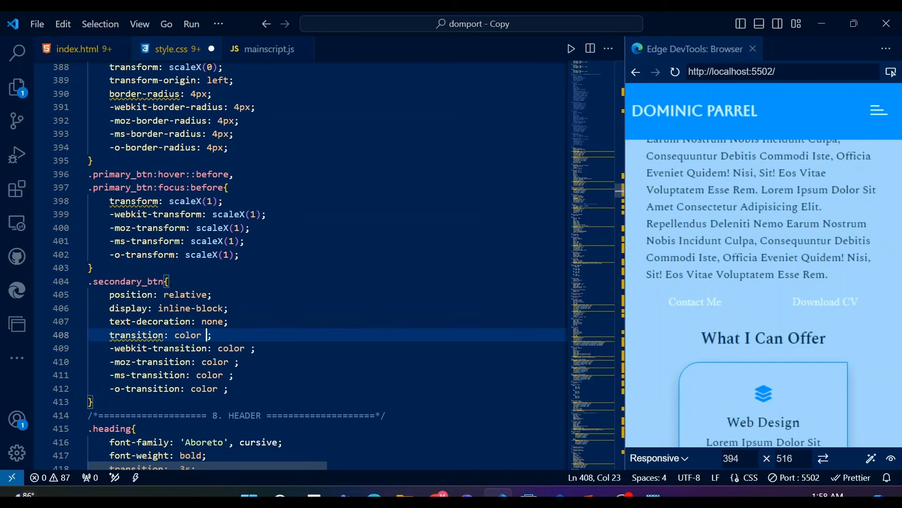
type(".5s")
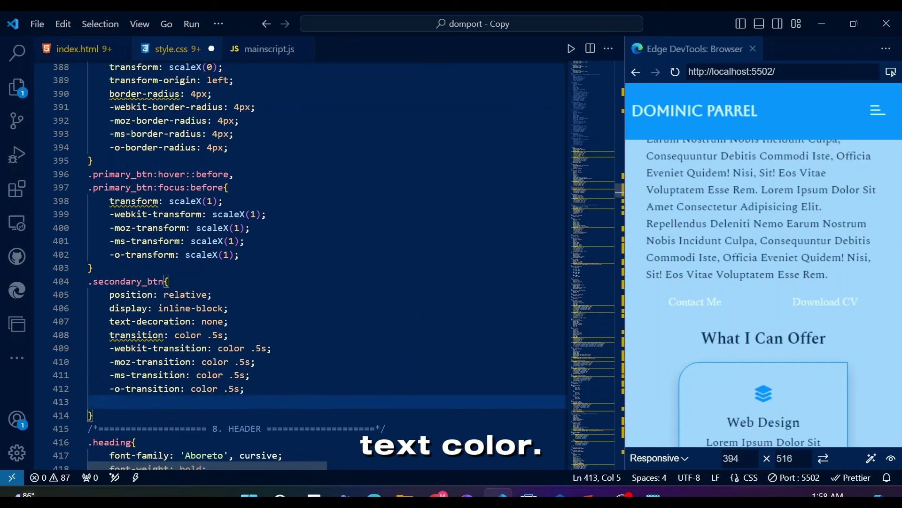
type("overflow: hidden;")
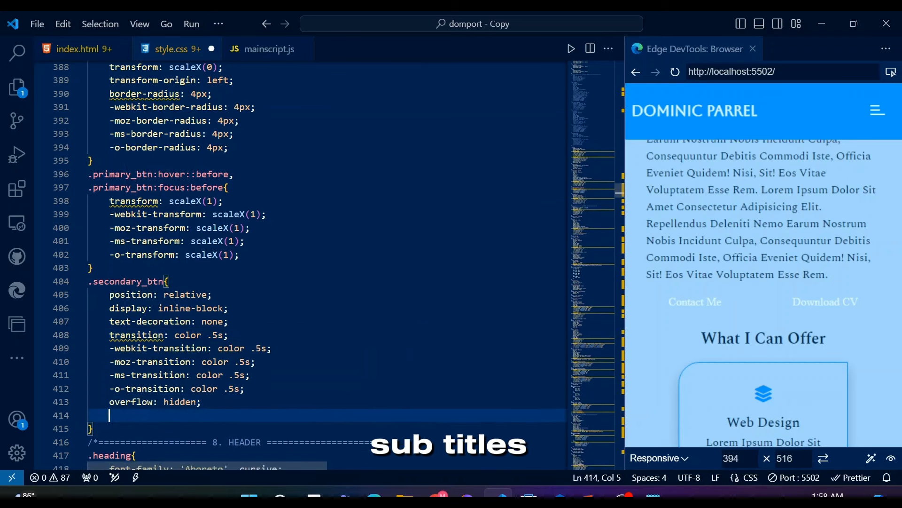
Set .secondary_btn background to var(--black) and text colour to var(--color)
type("background: var();")
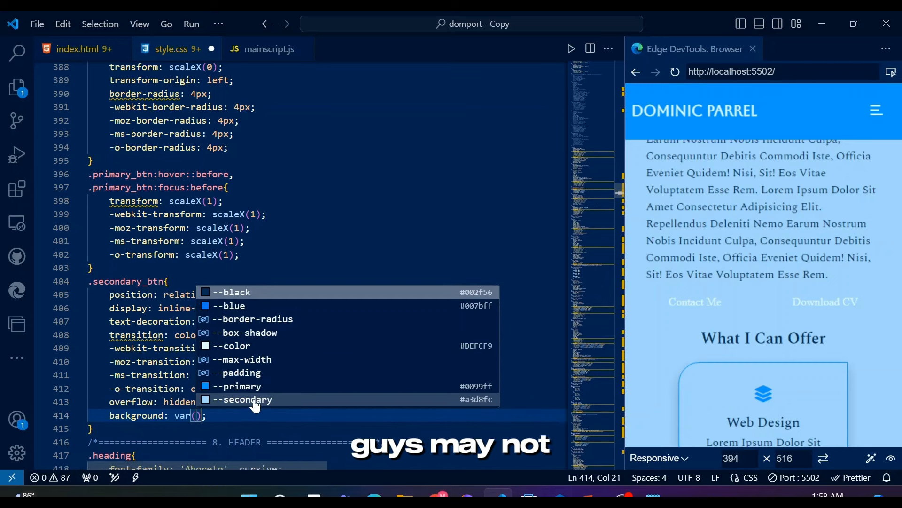
mouse_move(238, 387)
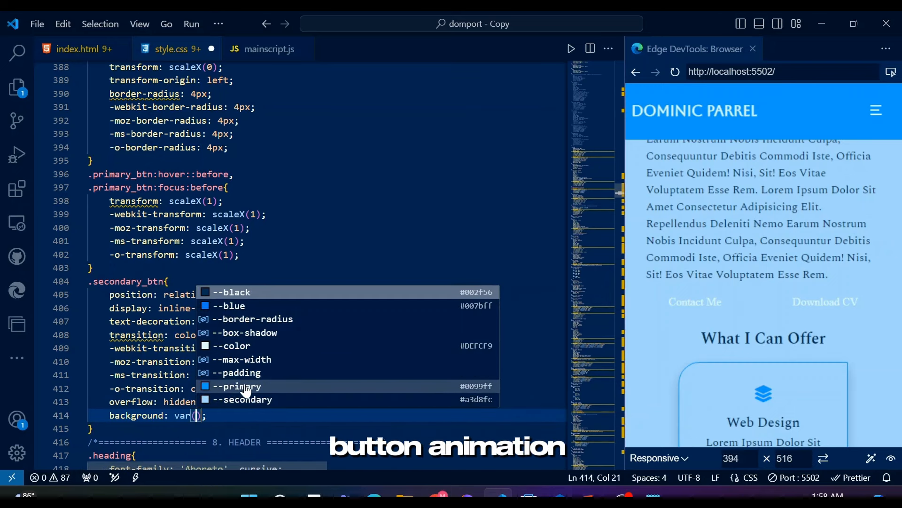
left_click(231, 291)
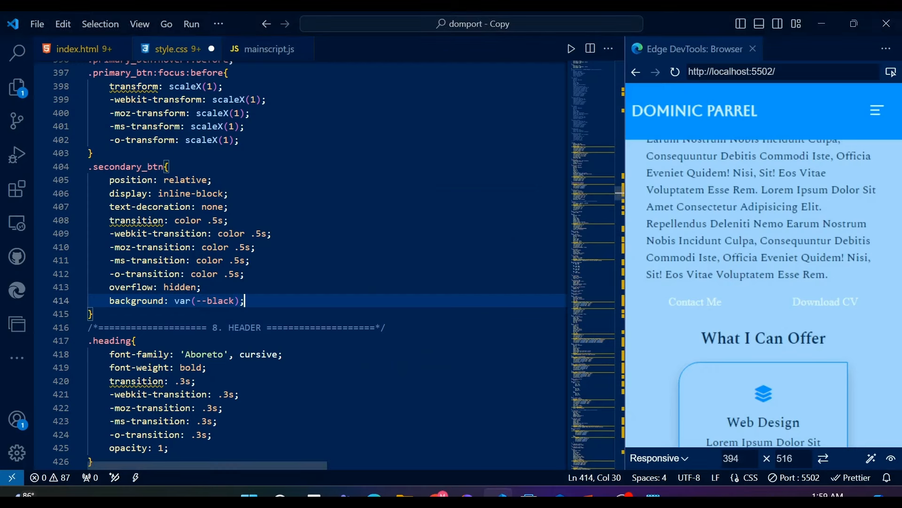
key("Enter")
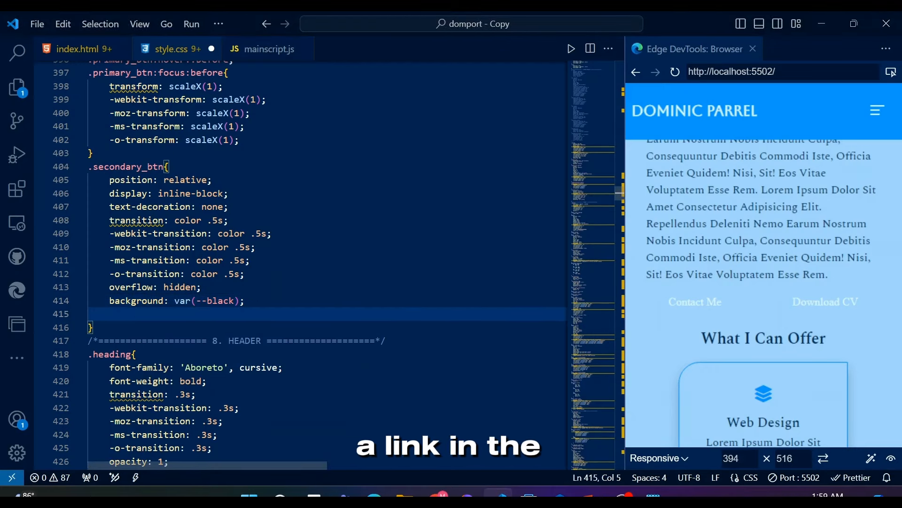
type("color: var(t);")
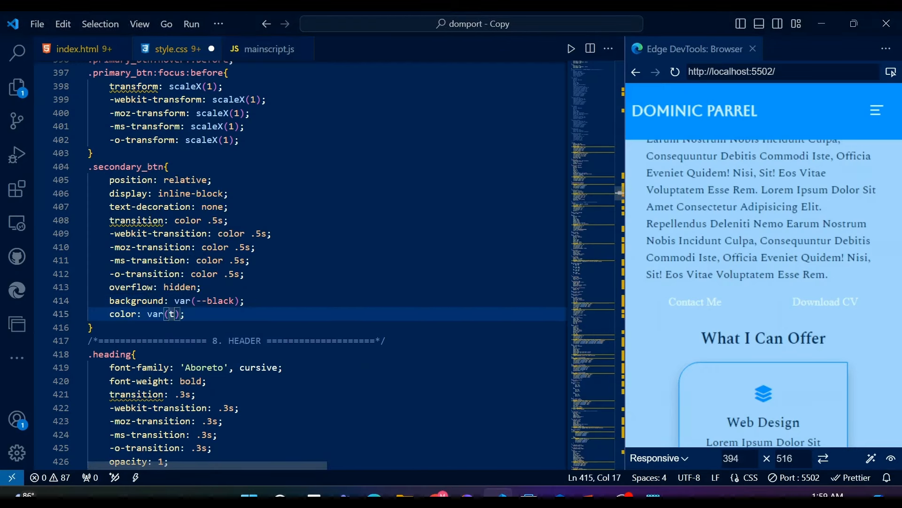
type("--color")
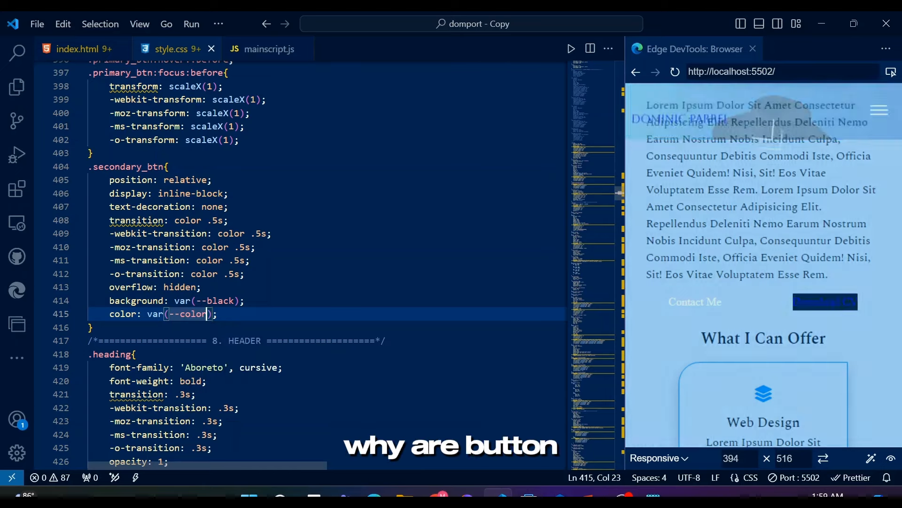
Locate the contact anchor in index.html and adjust a value to 30 in style.css
left_click(81, 49)
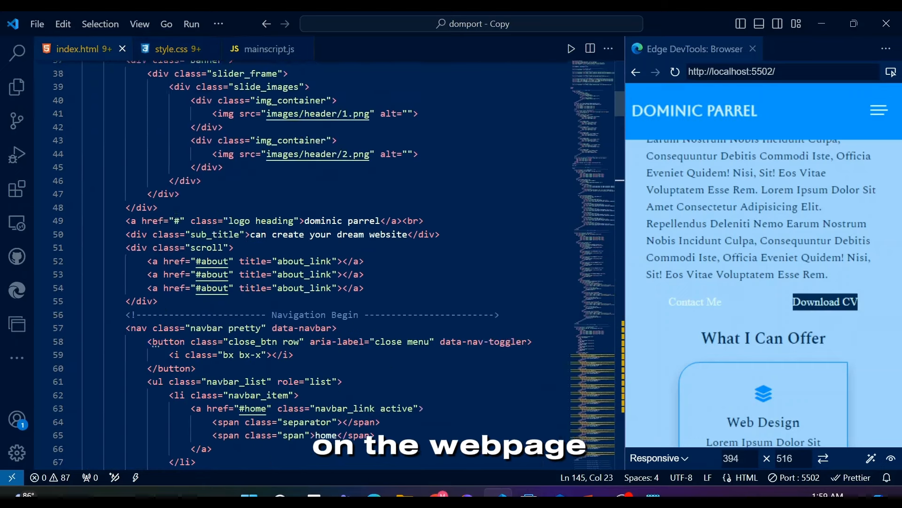
scroll("down", 3)
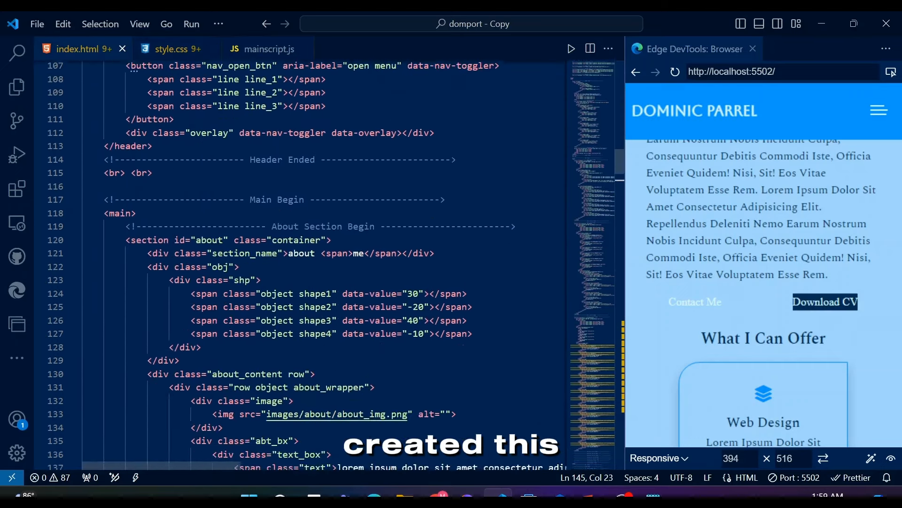
scroll("down", 3)
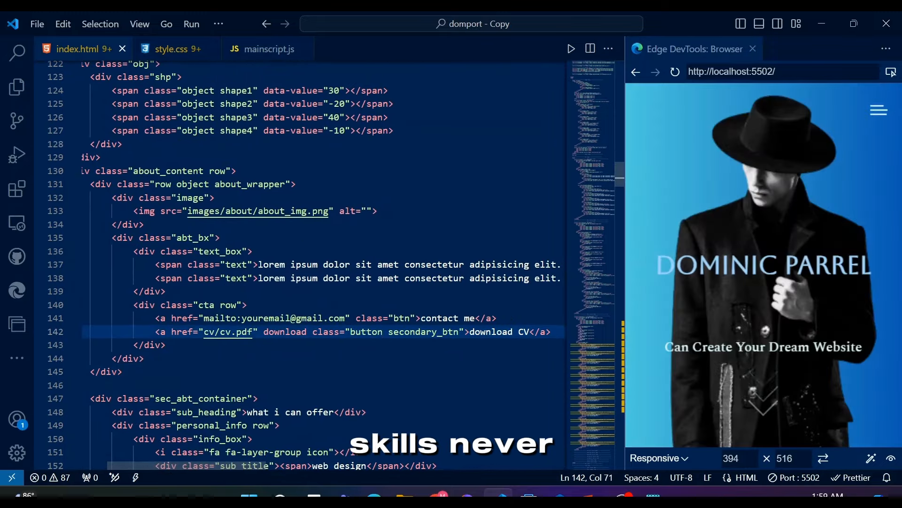
left_click(170, 49)
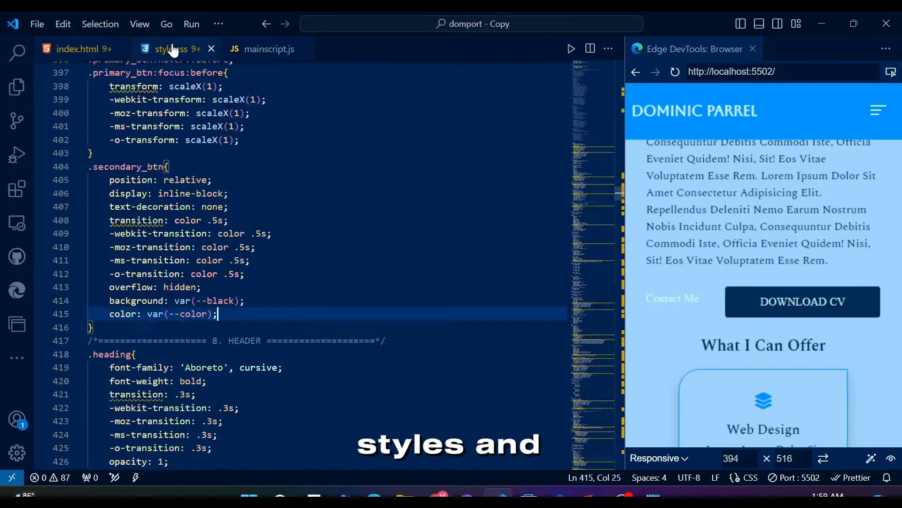
scroll("up", 3)
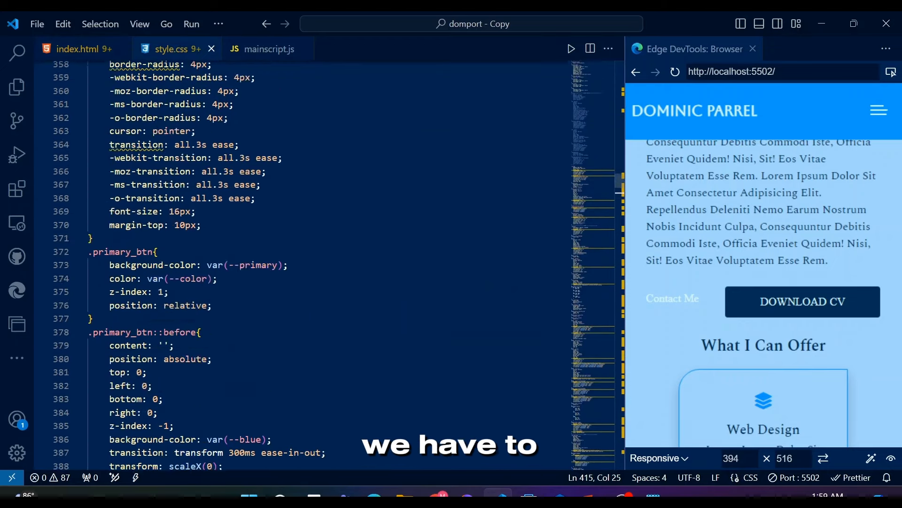
type("30")
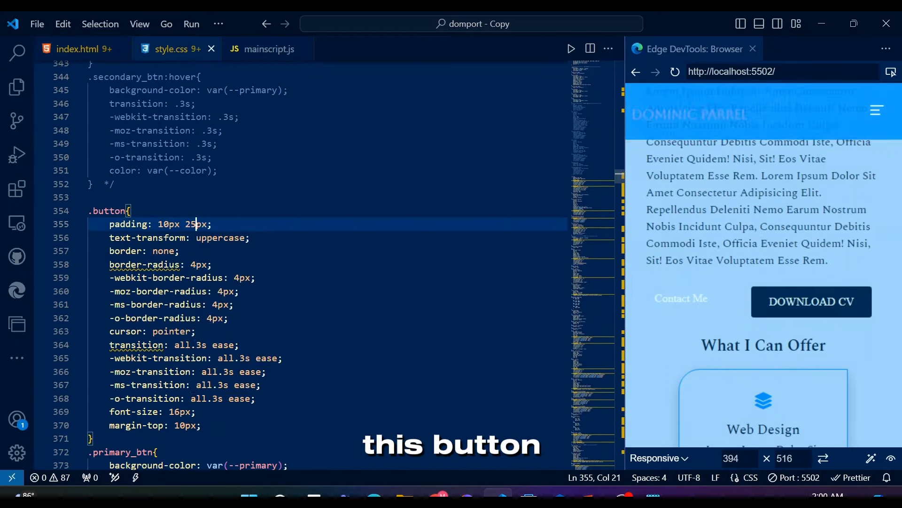
Add the primary_btn class to the Contact me anchor in index.html
left_click(83, 49)
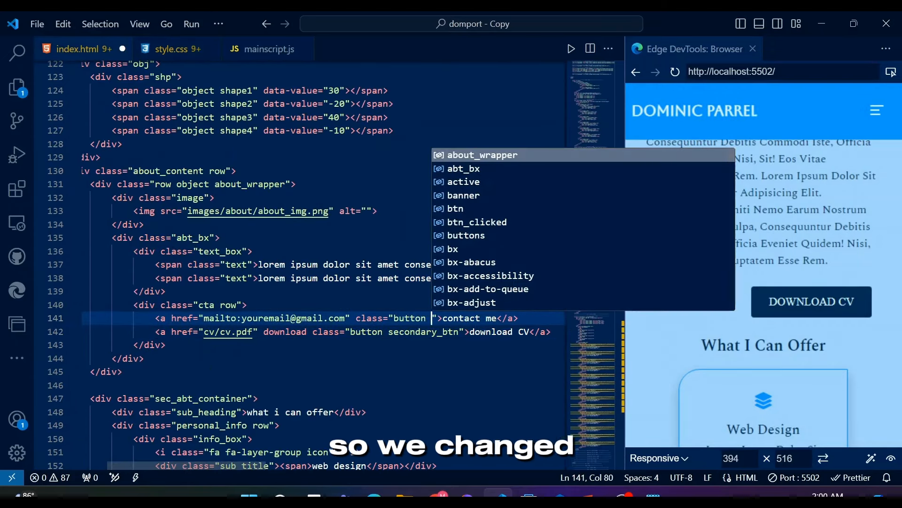
type("primary_btn")
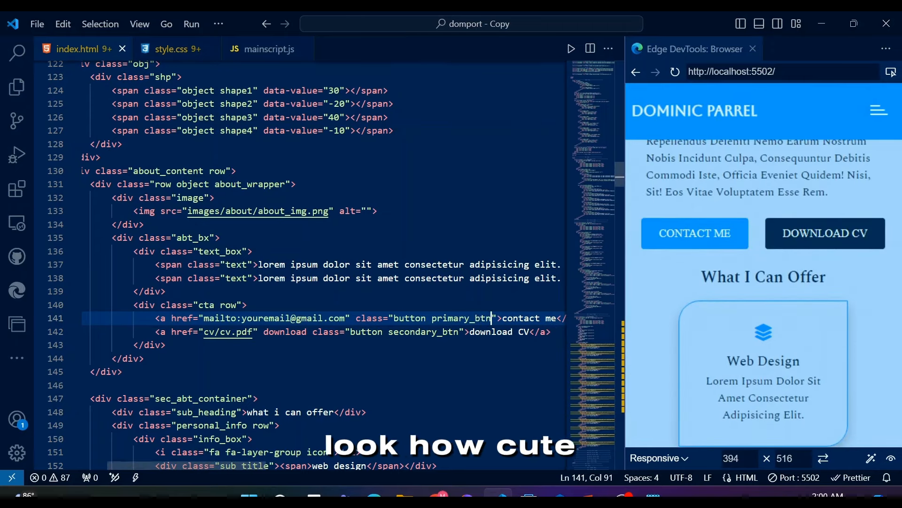
mouse_move(673, 277)
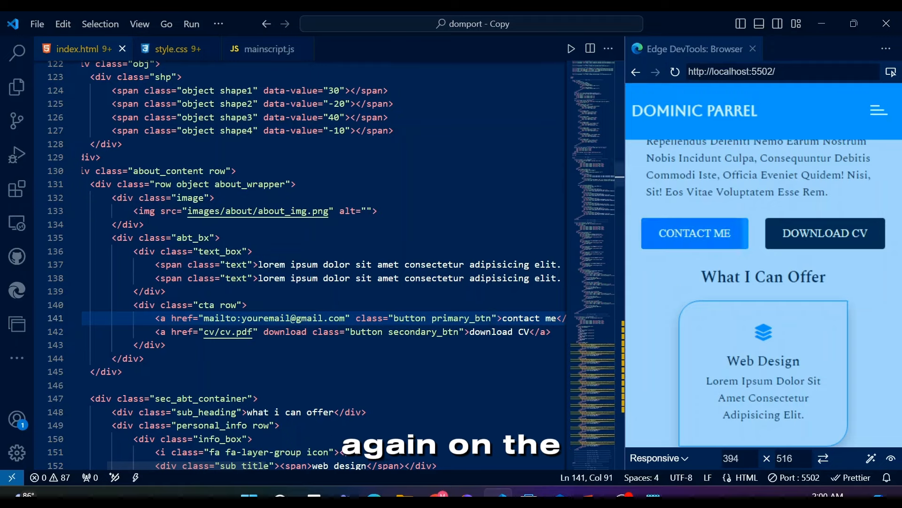
Try transform-origin bottom, then right, on the .primary_btn::before overlay
left_click(169, 49)
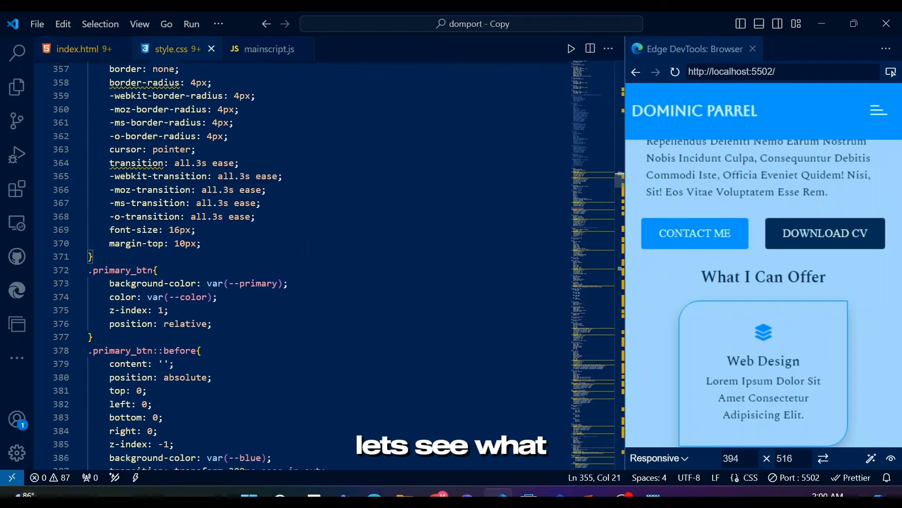
scroll("down", 3)
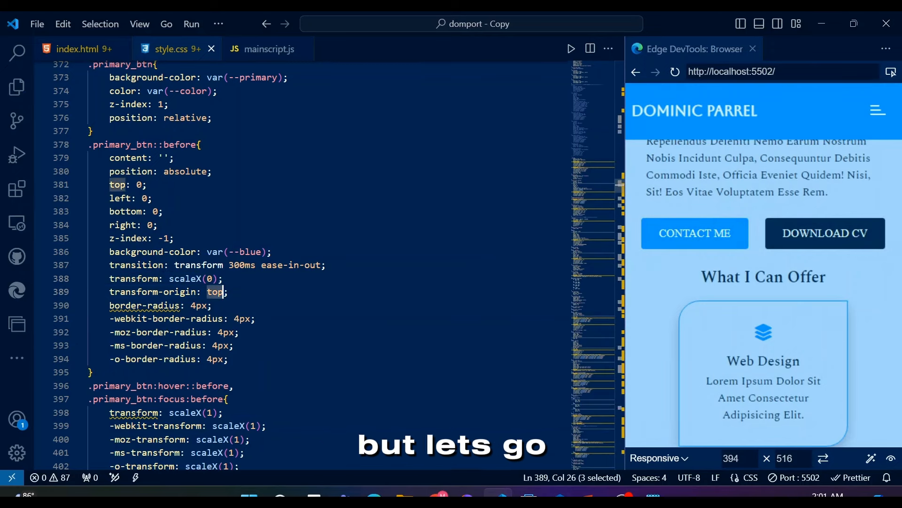
type("bottom")
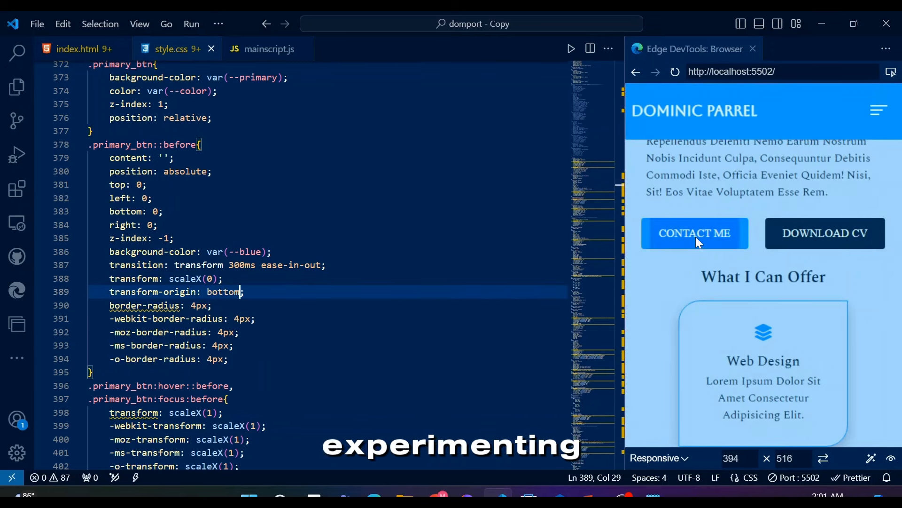
double_click(224, 291)
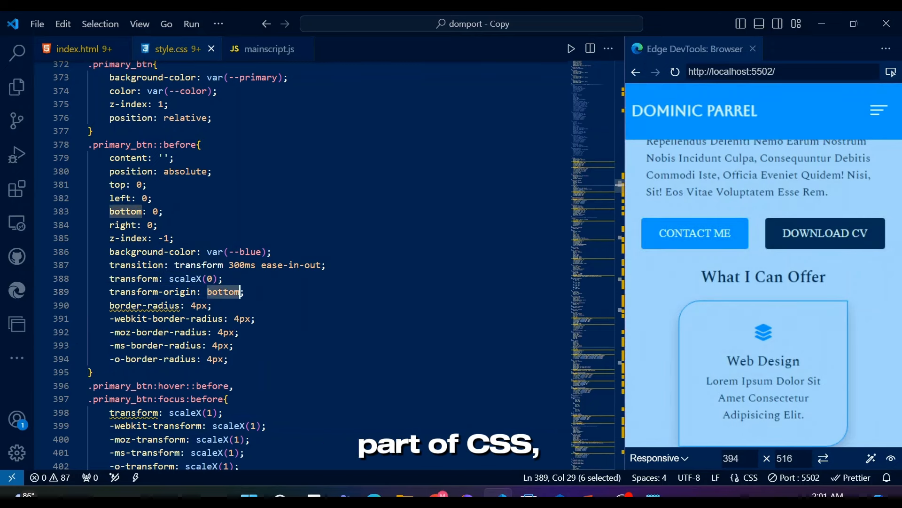
type("right")
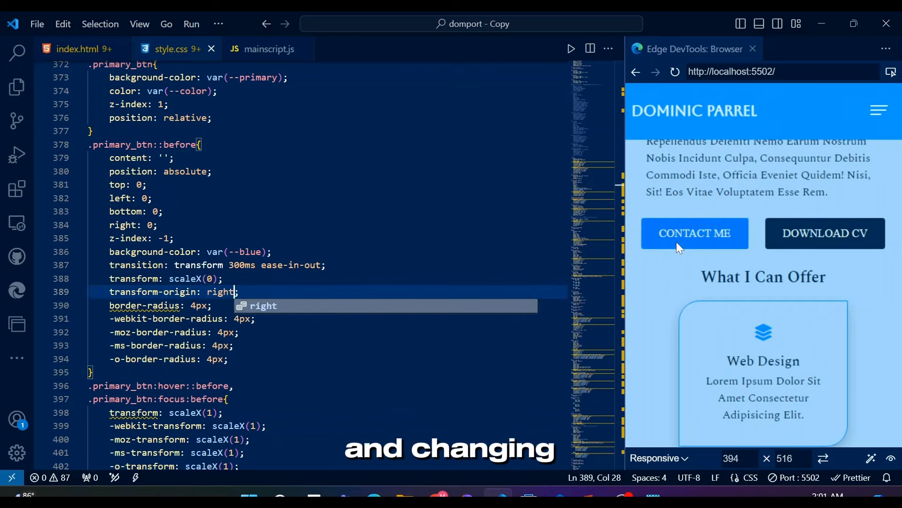
scroll("down", 3)
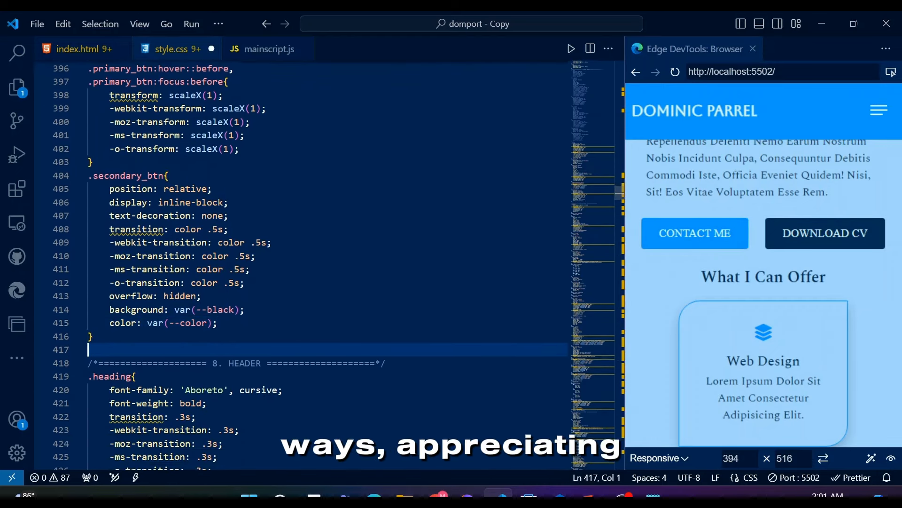
Add a .secondary_btn:hover rule setting color to var(--blue)
type(".secondary_btn")
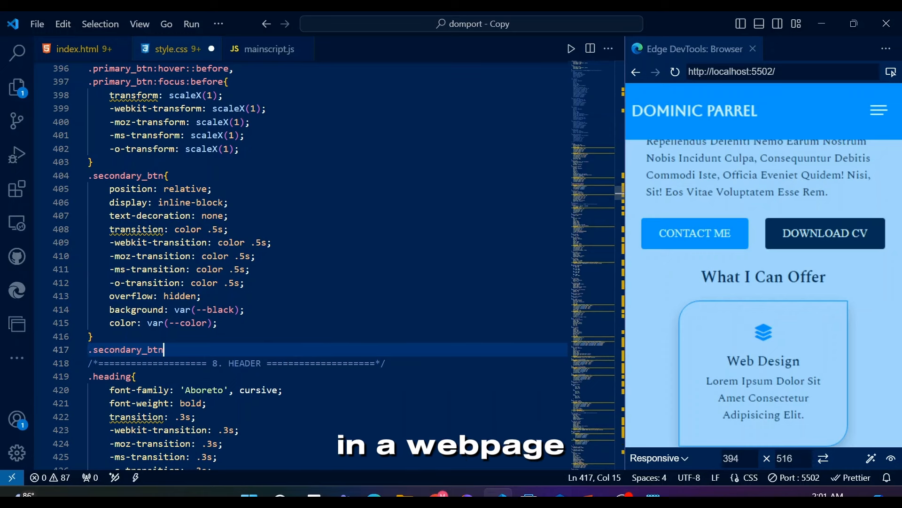
type(":hover{")
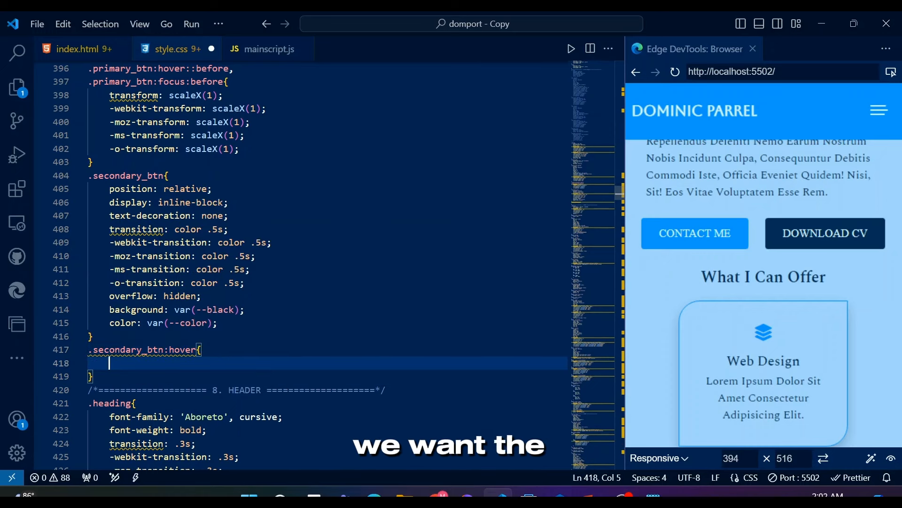
type("color: var(--blue);")
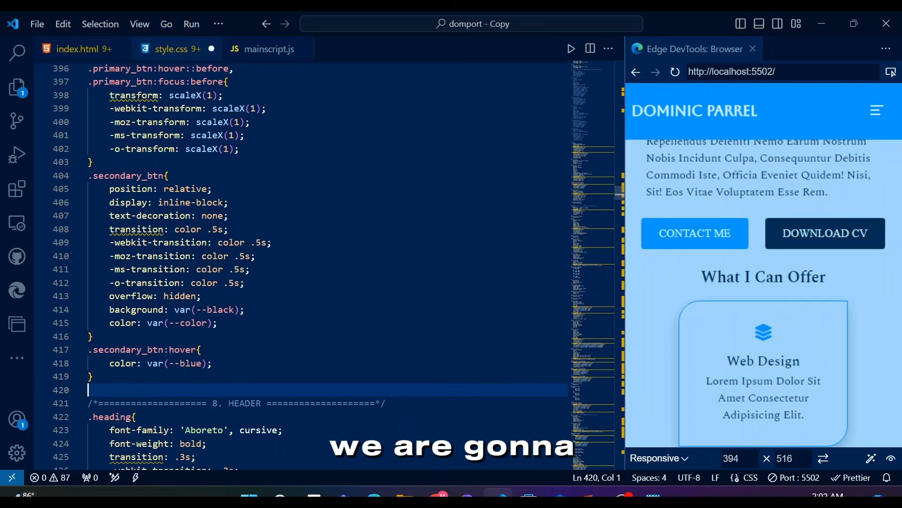
Add shared .secondary_btn::before/::after styles: position, 2px solid blue border, transform transition, border-box sizing
type(".secondary_btn::before,")
type("content: ;")
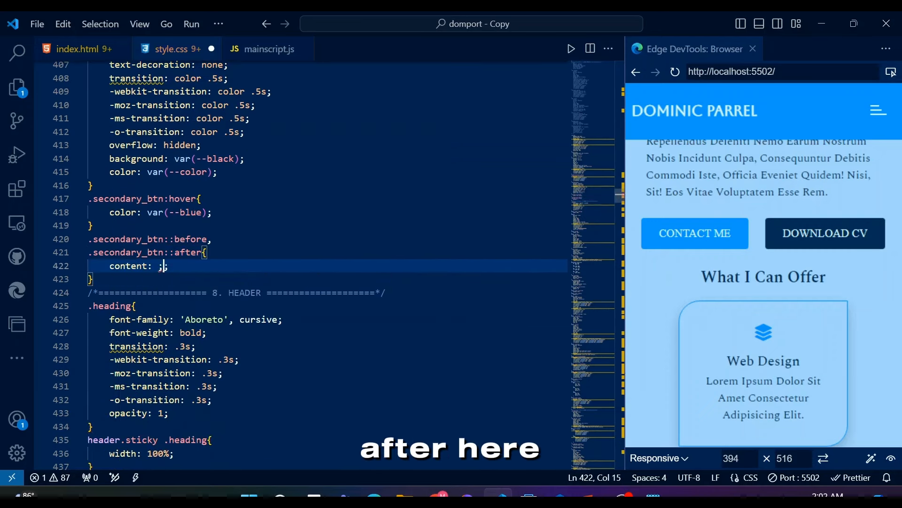
type("position: absolute;")
type("height: ;")
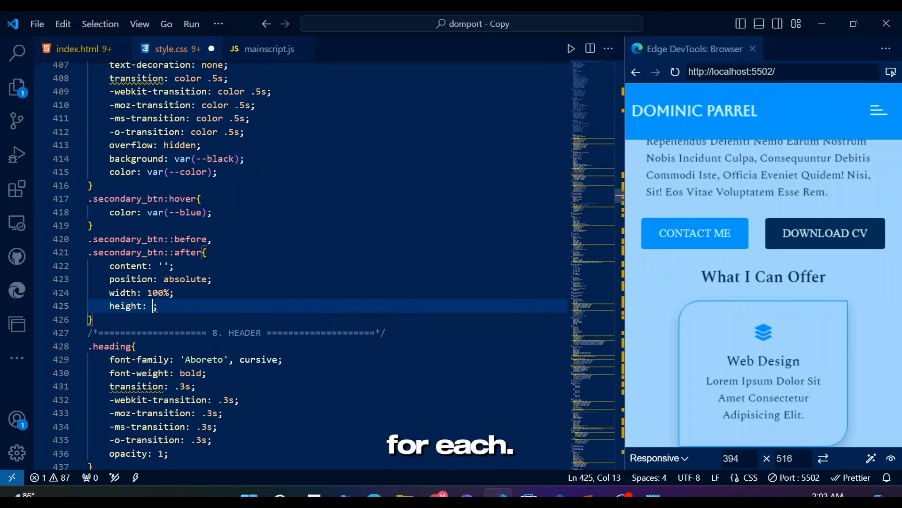
type("bo")
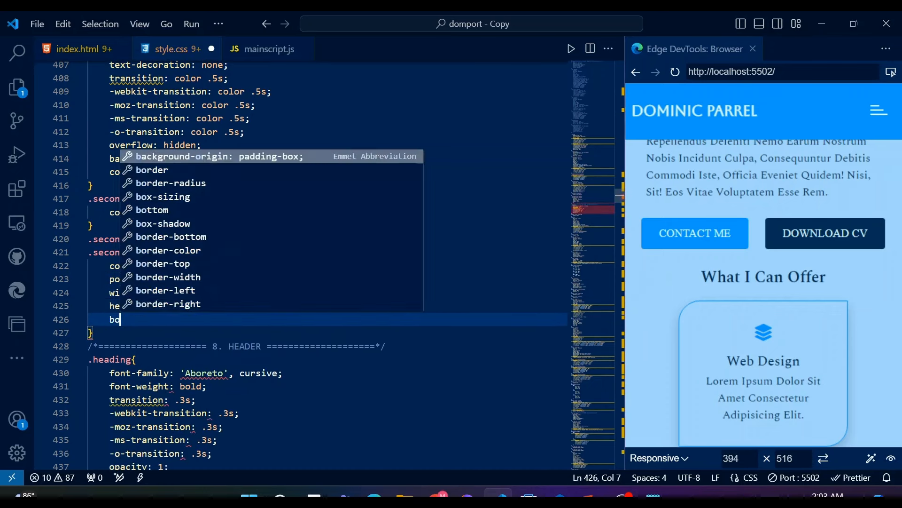
type("border: 2px solid var(--blue);")
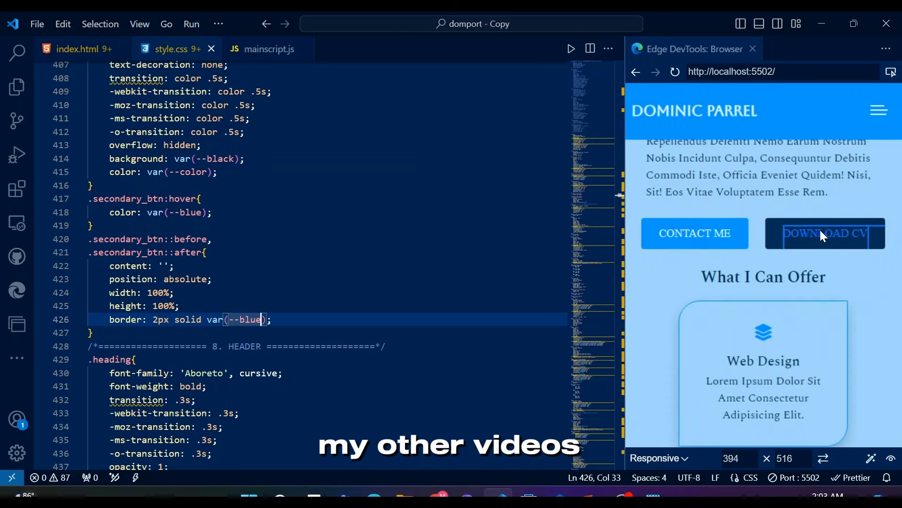
type("transition: transform .5s;")
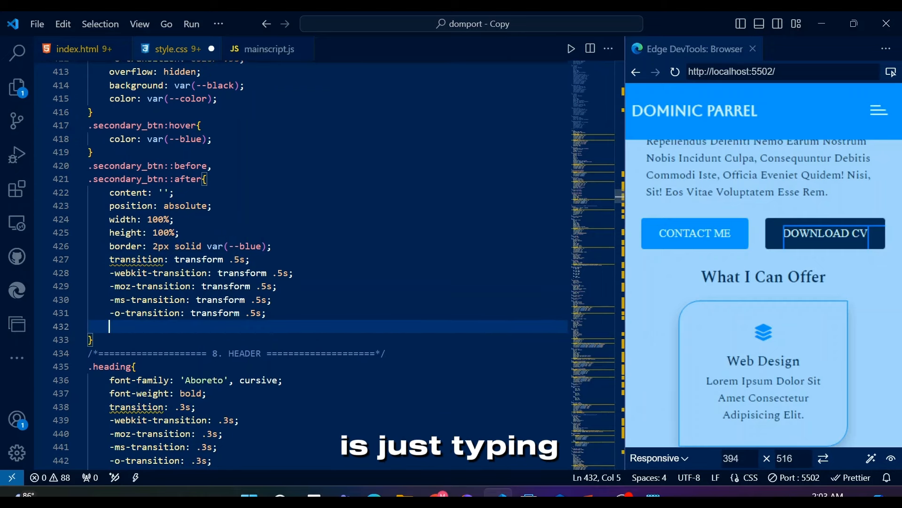
type("box-sizing: border-box;")
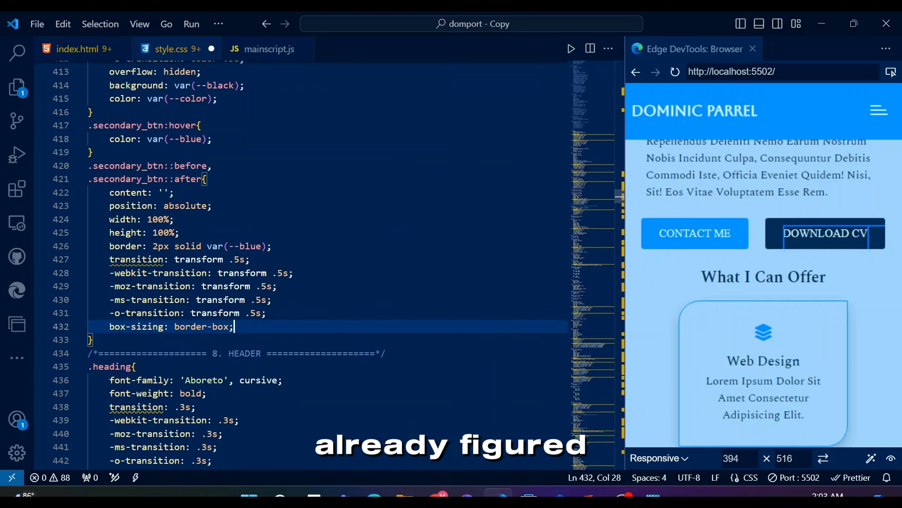
key("Enter")
type(".secondary_btn::before{")
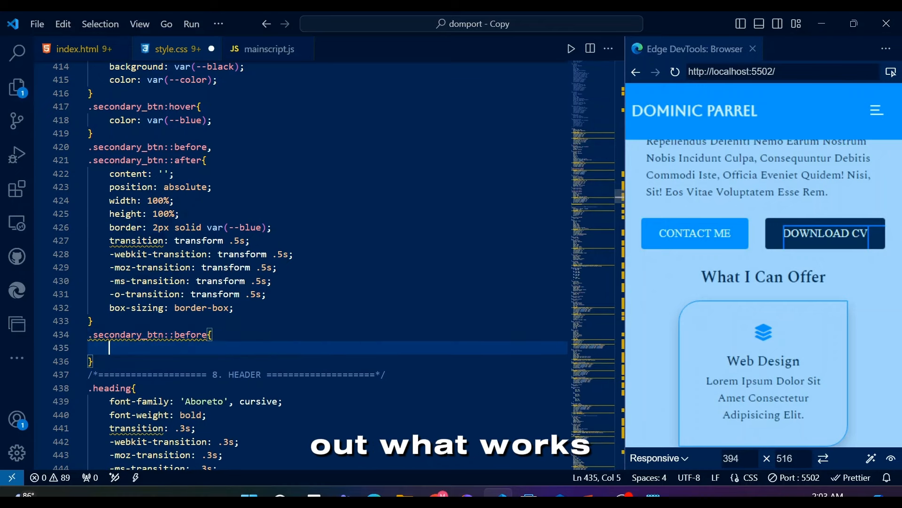
Make the ::before overlay start at scaleX(0) with transform-origin left
scroll("down", 3)
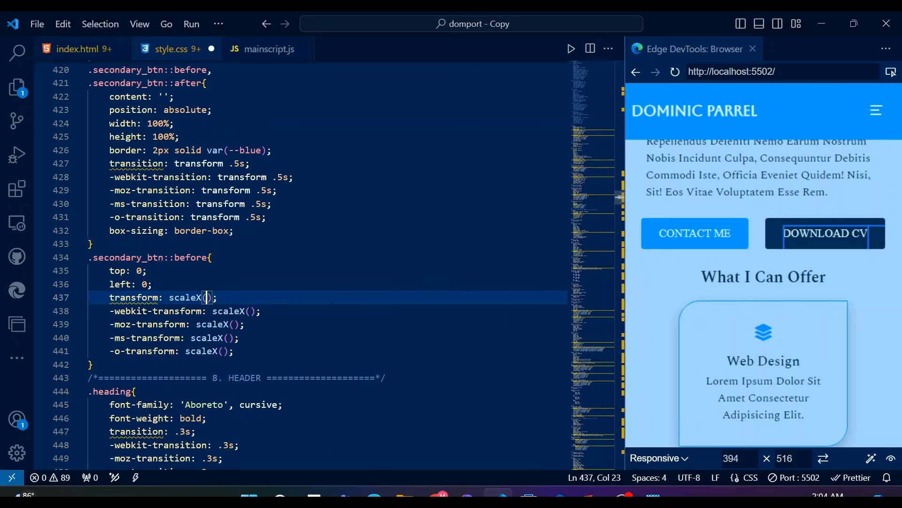
type("transform-origin: ;")
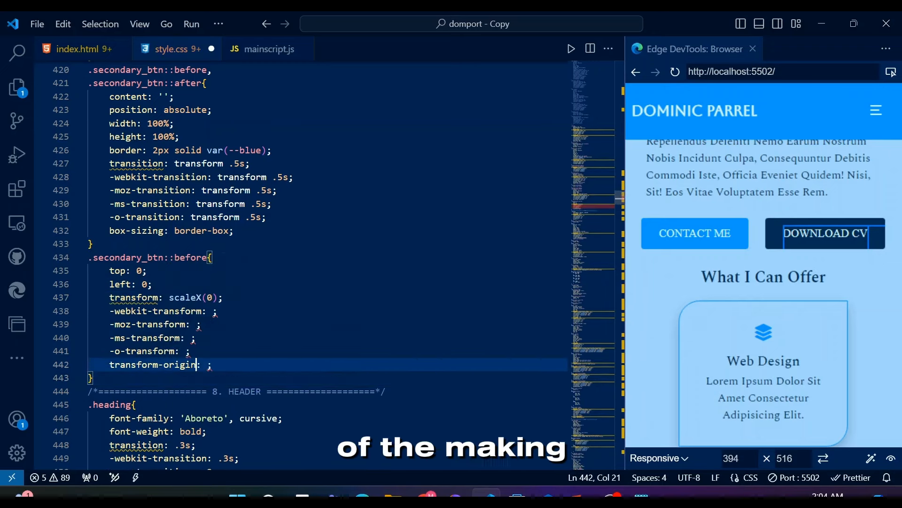
type("scaleX(0)")
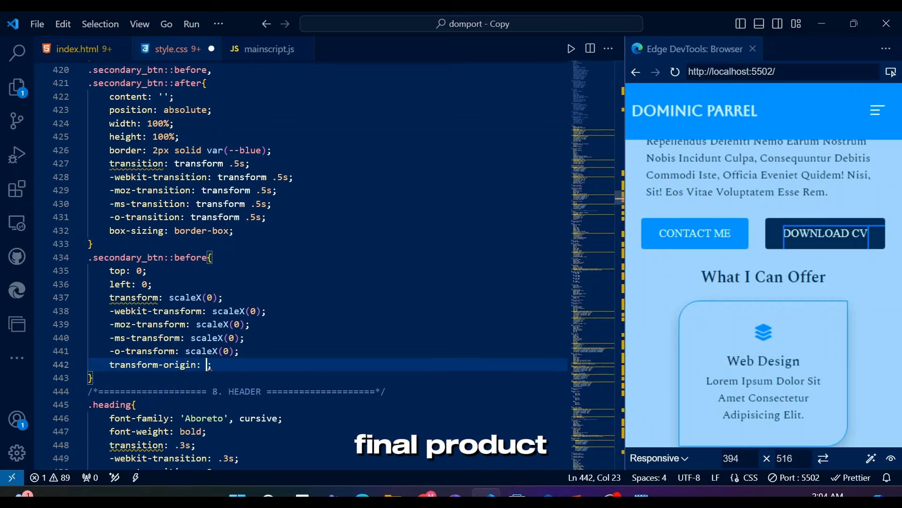
type("left")
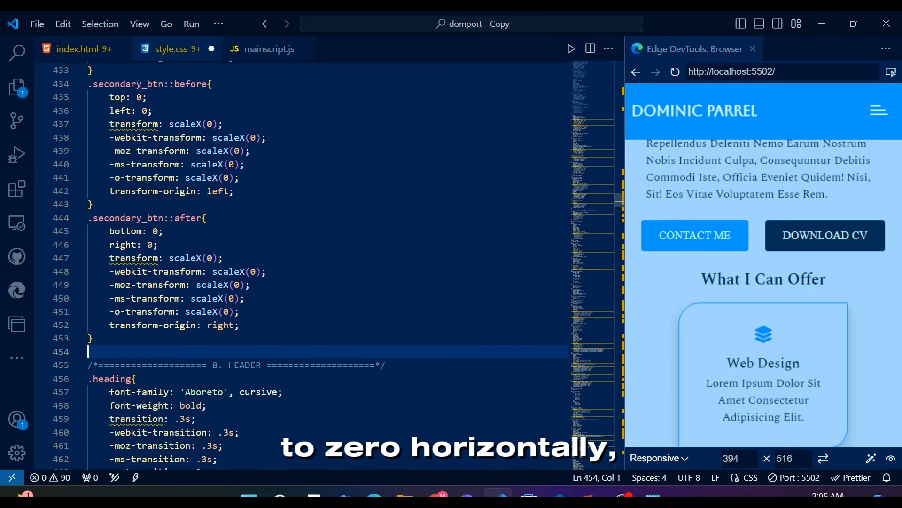
Add a .secondary_btn hover pseudo-element rule with transition-delay .5s
type(".secondary_btn:hover::before")
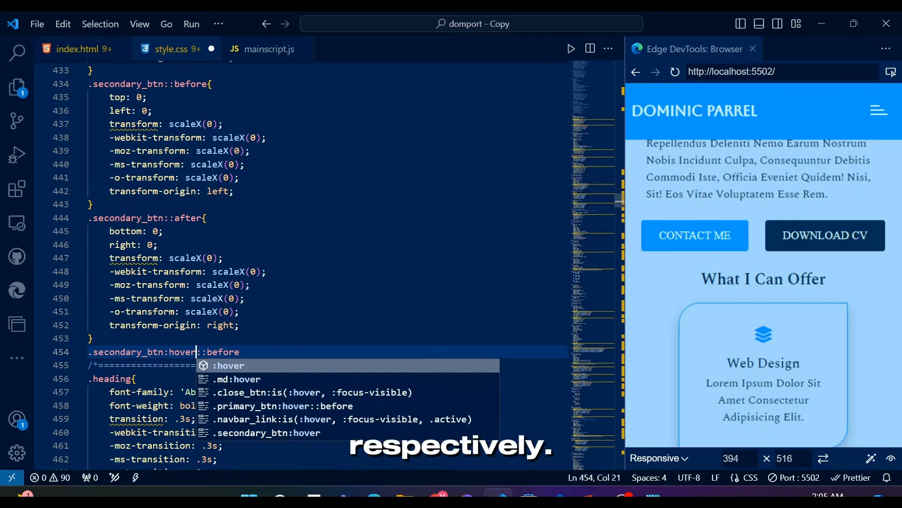
type("transform: scaleX(1);")
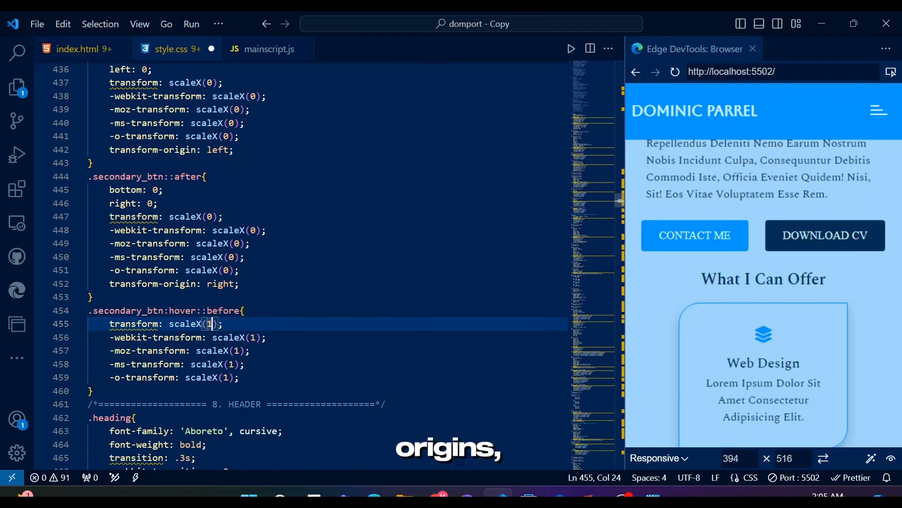
type("transition-delay: .5s;")
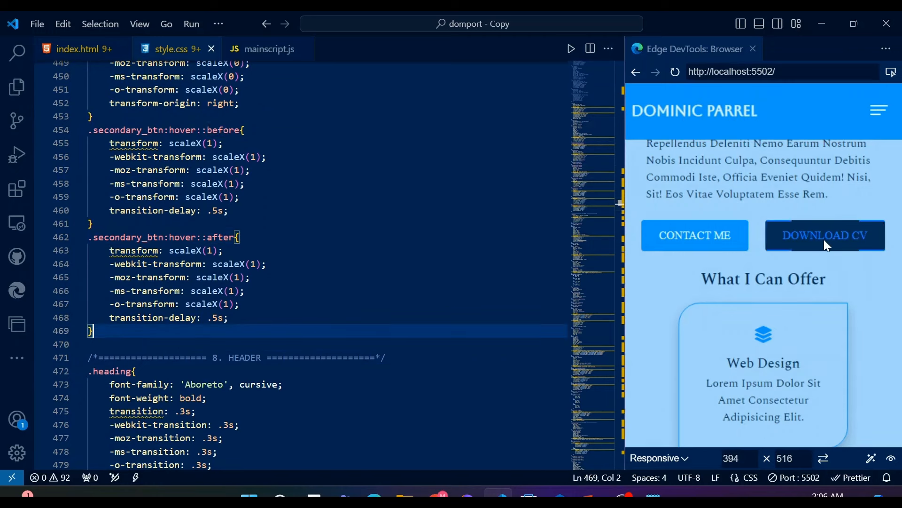
mouse_move(738, 314)
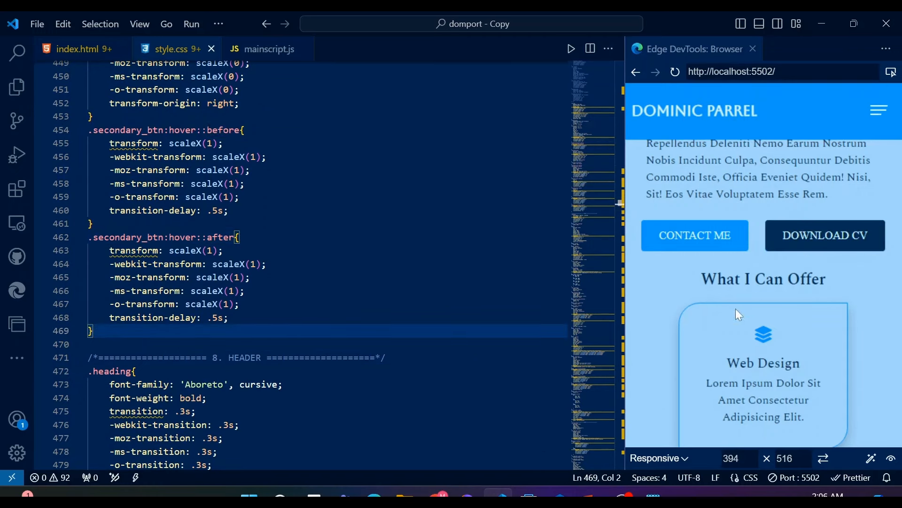
Review the secondary button's blue hover and border colours, then begin a .tertiary_btn selector
scroll("up", 3)
type("color: var(--primary);")
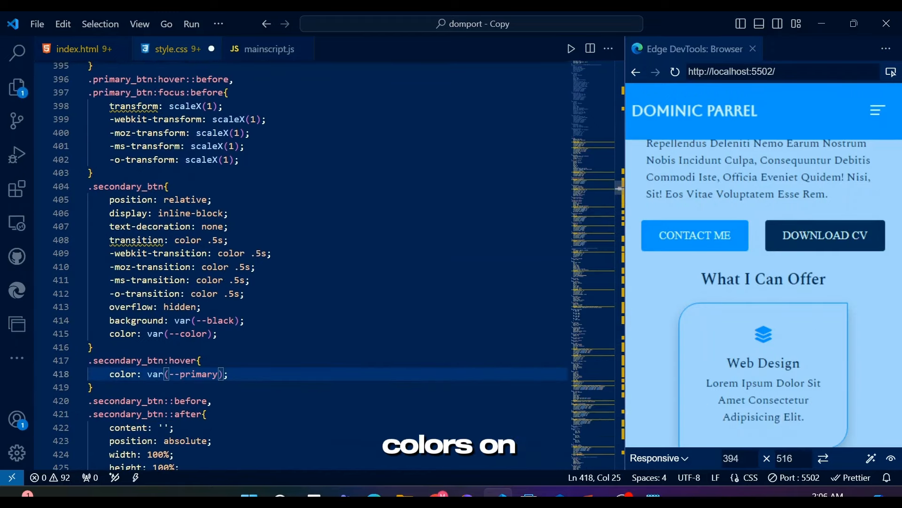
scroll("up", 3)
type("second")
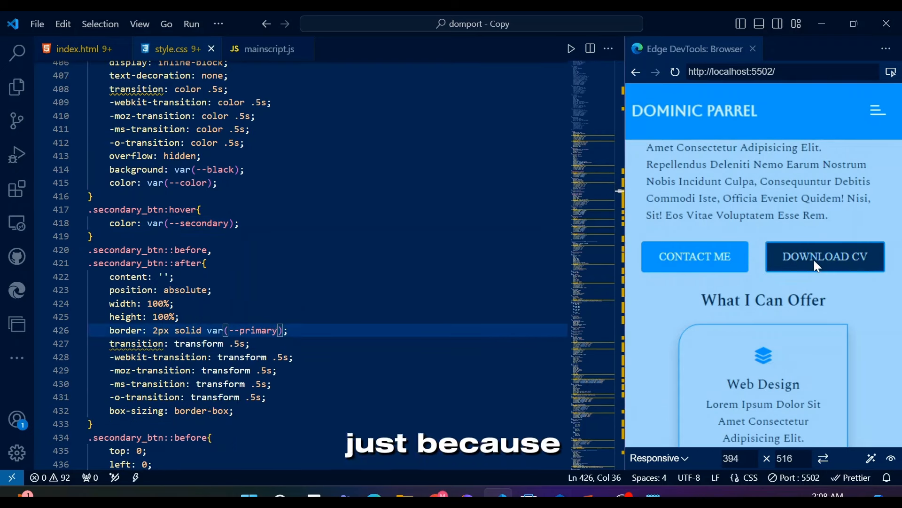
scroll("down", 3)
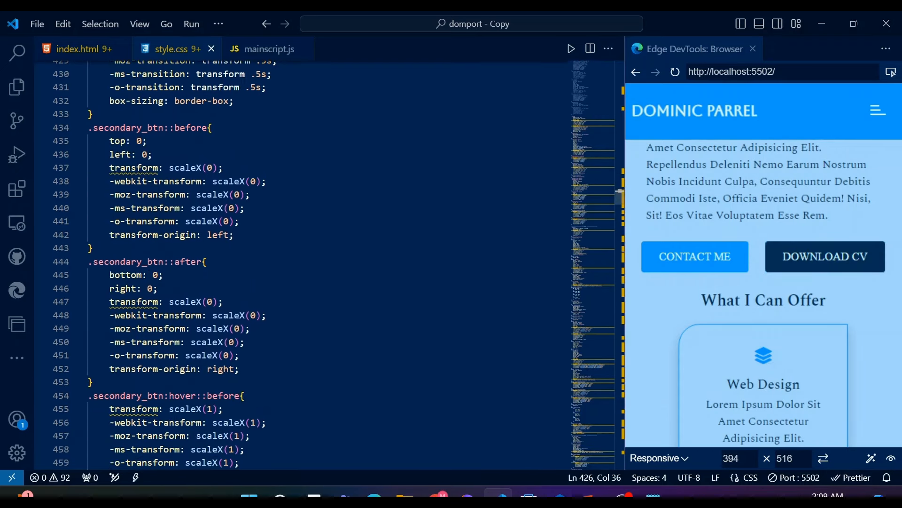
scroll("up", 3)
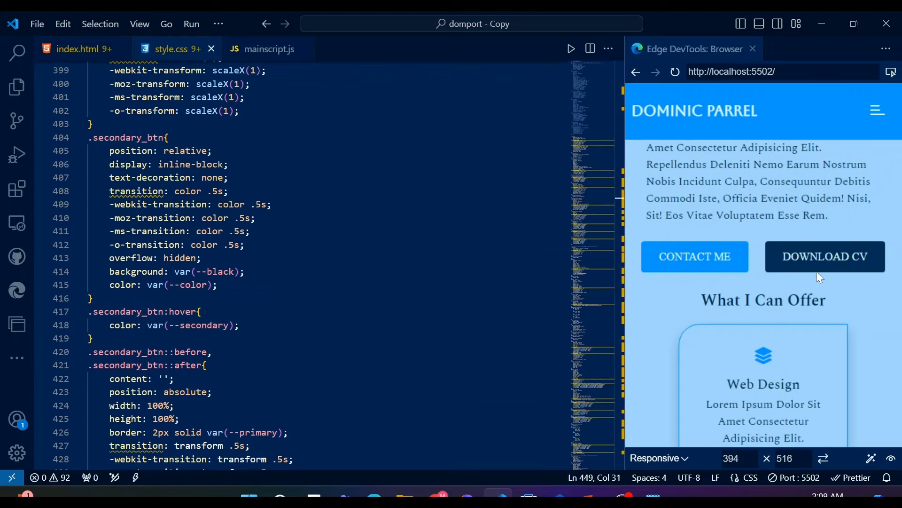
scroll("down", 3)
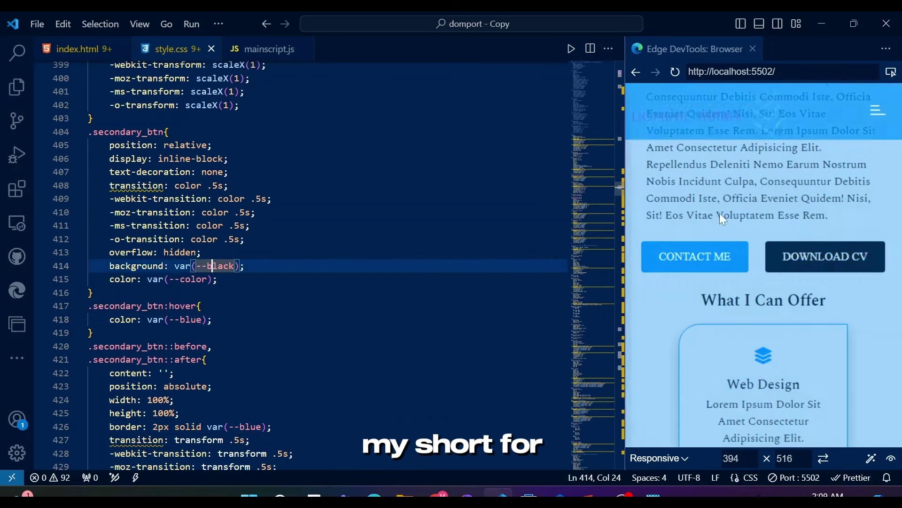
scroll("down", 3)
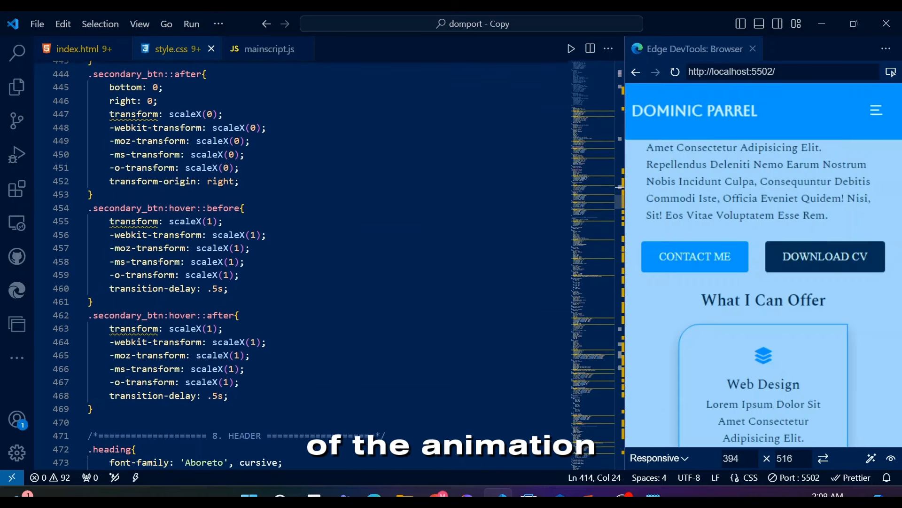
type(".tertiary_btn{")
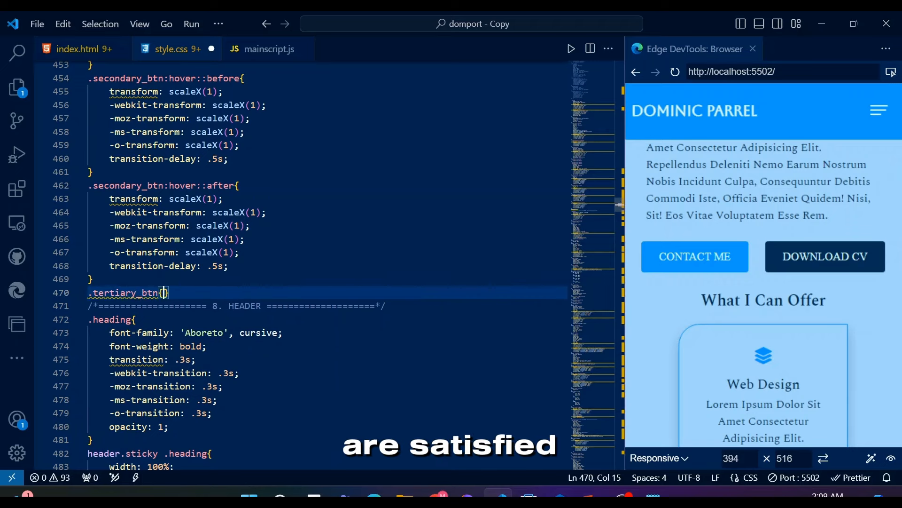
Give .tertiary_btn a transparent background and underline text decoration
type("background-color: transparent;")
type("color: var(--primary);")
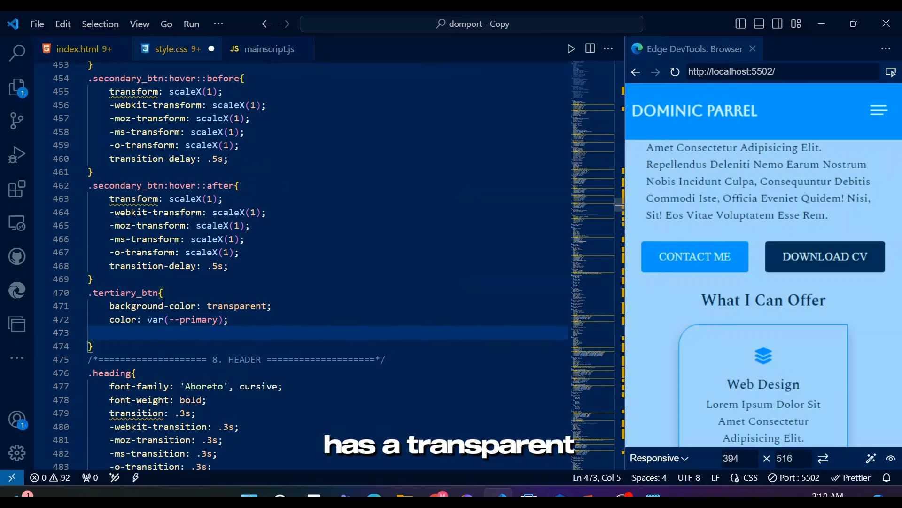
type("text-decoration: underline;")
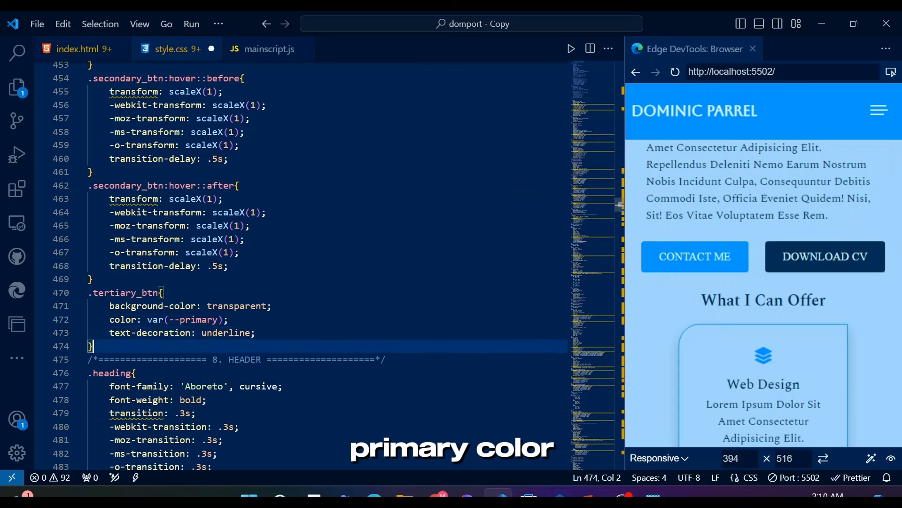
Add .tertiary_btn:hover with color var(--blue) and a scale transform
type(".tertiary_btn")
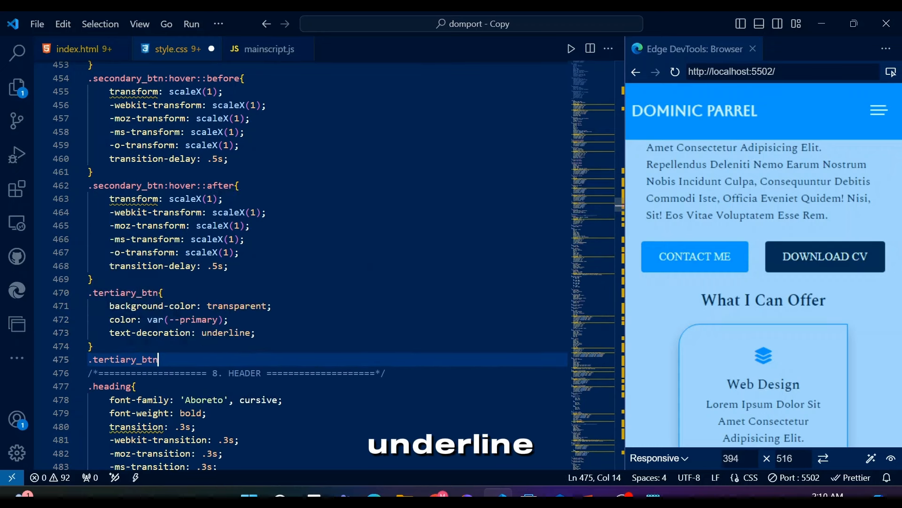
type(":hover{")
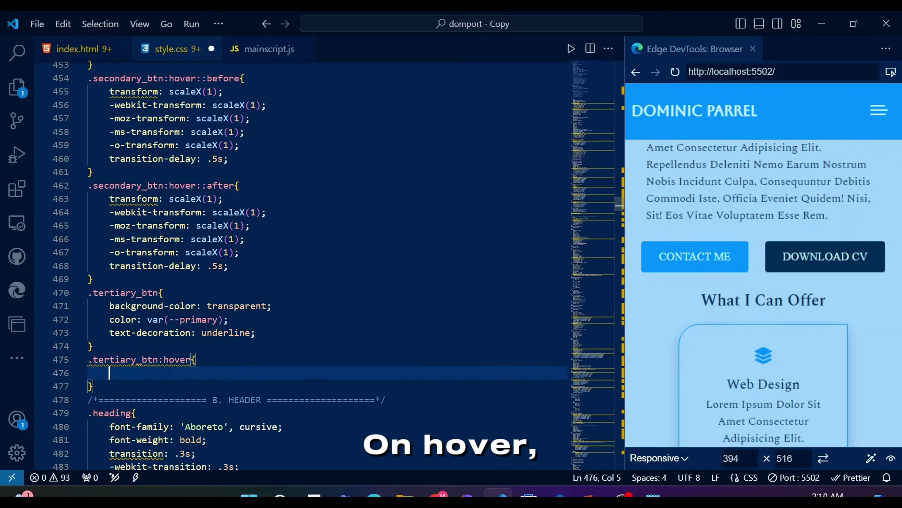
type("color: var(--blue);")
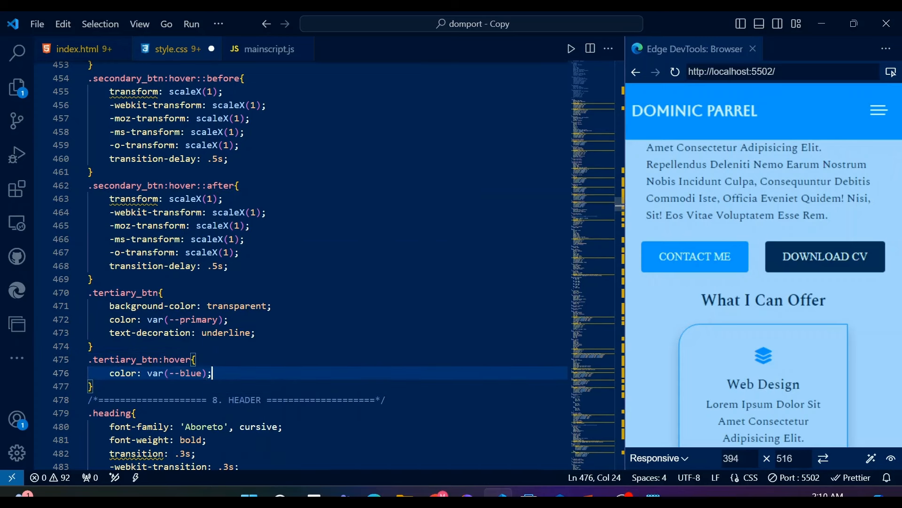
type("transform:")
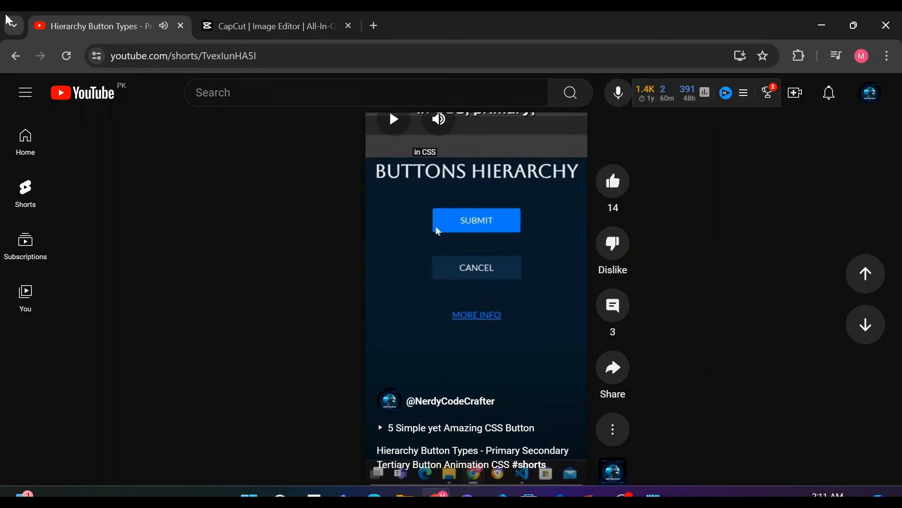
left_click(450, 401)
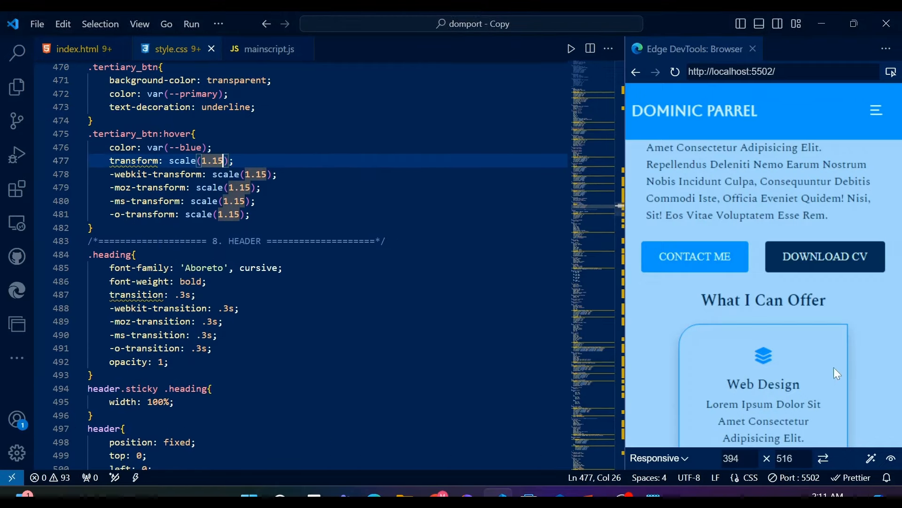
Browse mainscript.js briefly, then return to index.html
scroll("down", 3)
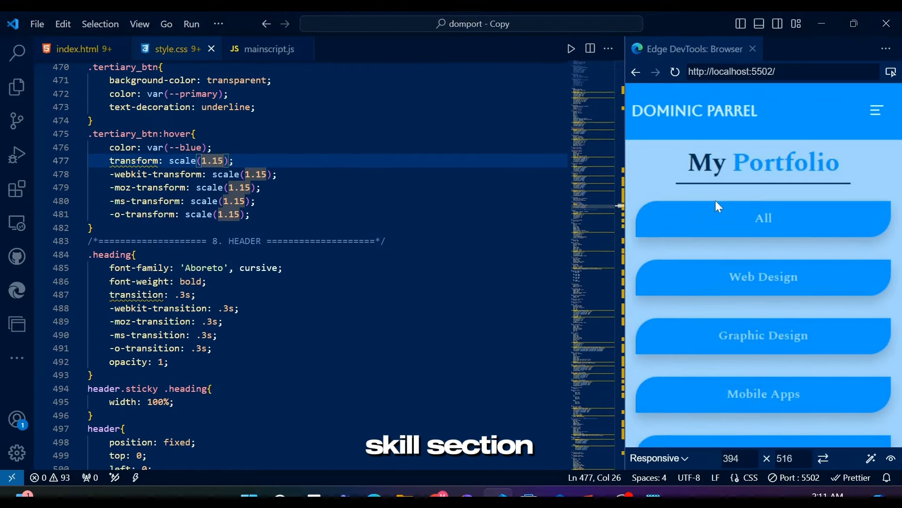
left_click(268, 49)
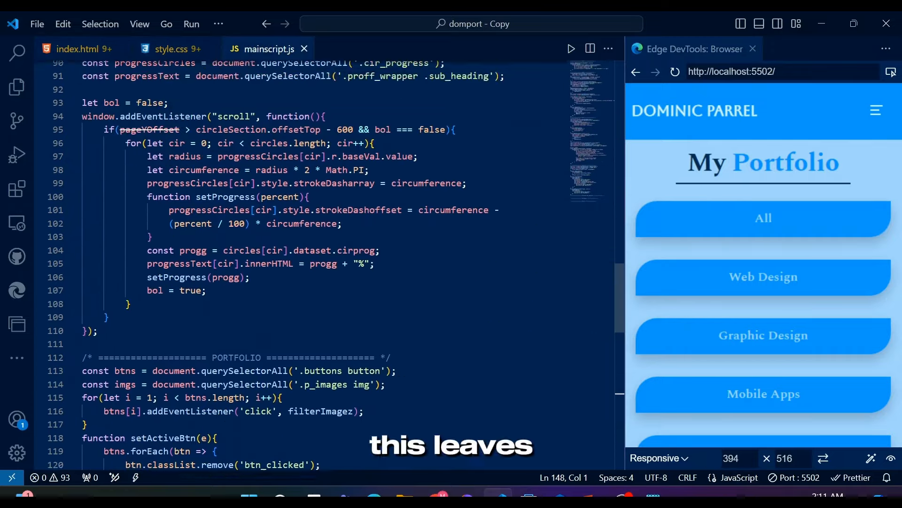
scroll("up", 3)
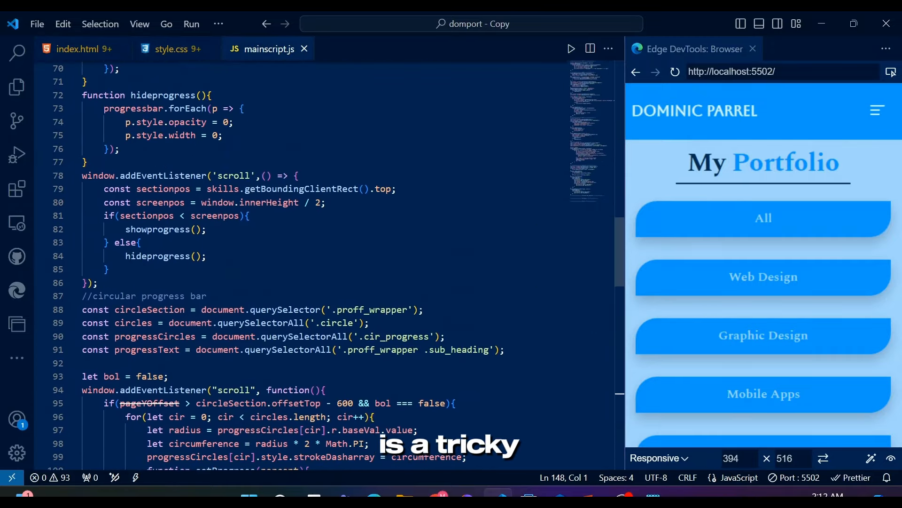
scroll("down", 3)
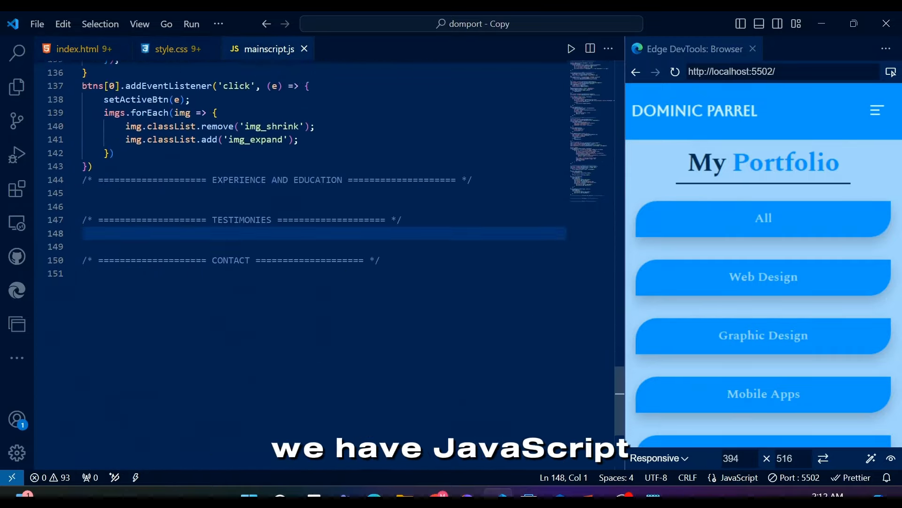
scroll("up", 3)
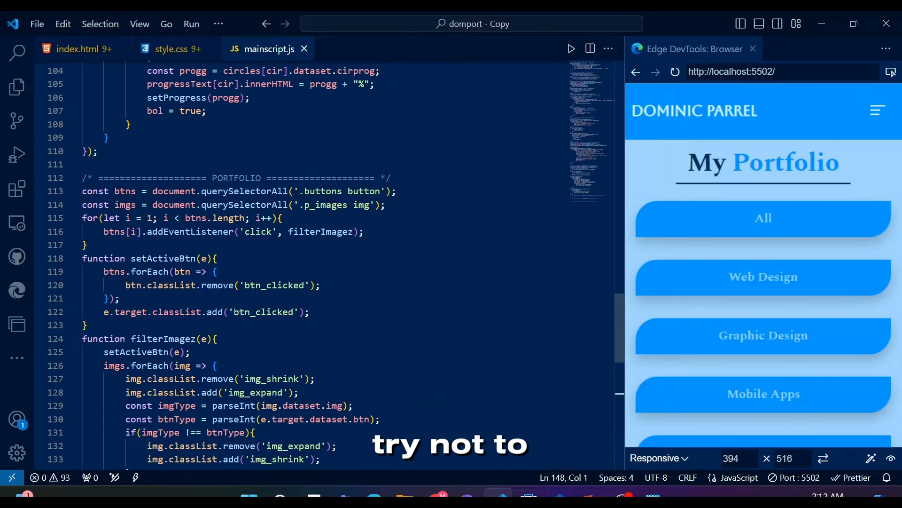
left_click(75, 49)
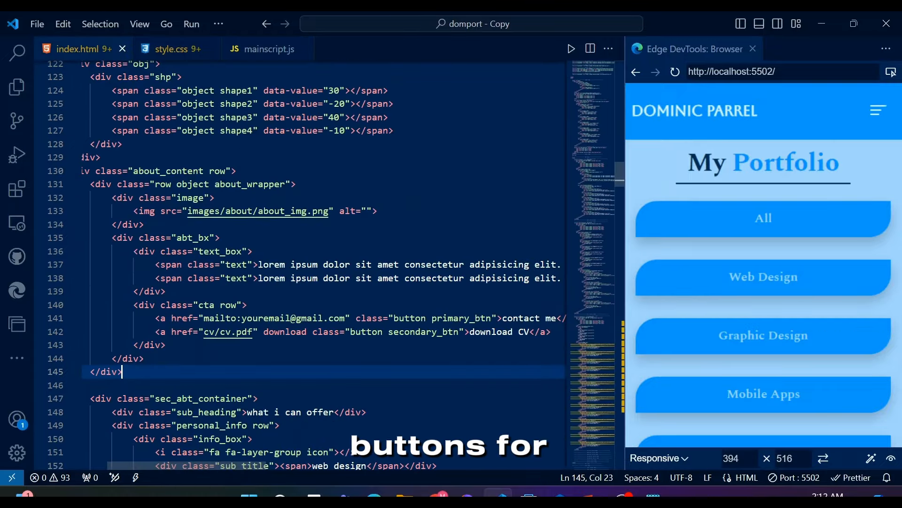
Give the portfolio filter buttons class="button primary_btn" and check them in the preview
scroll("down", 3)
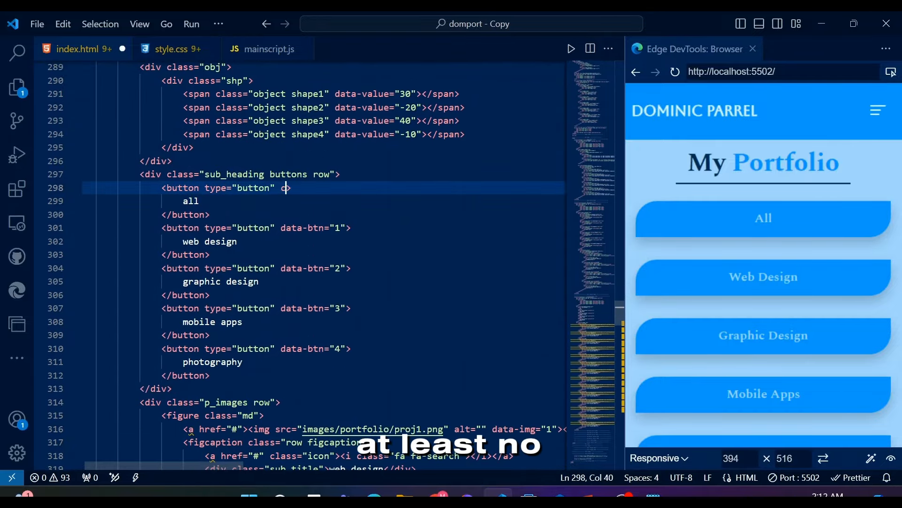
type("class=\"button")
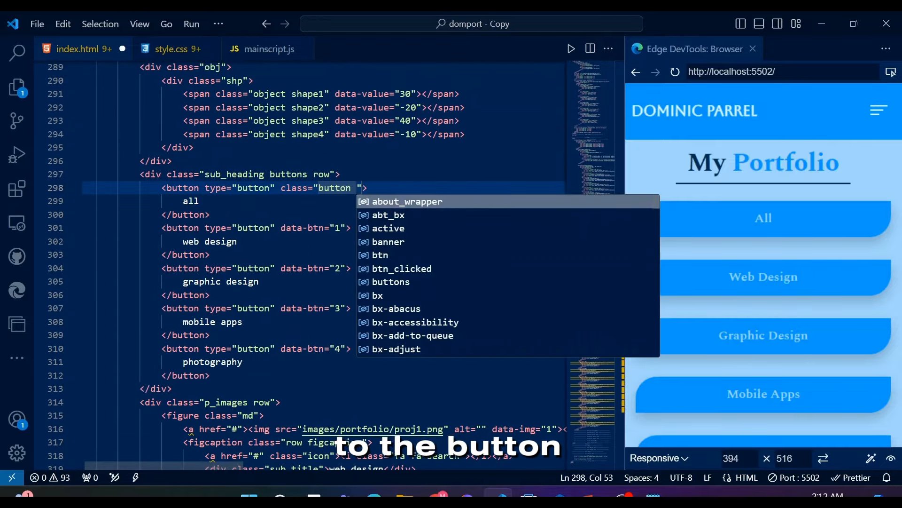
type("prim")
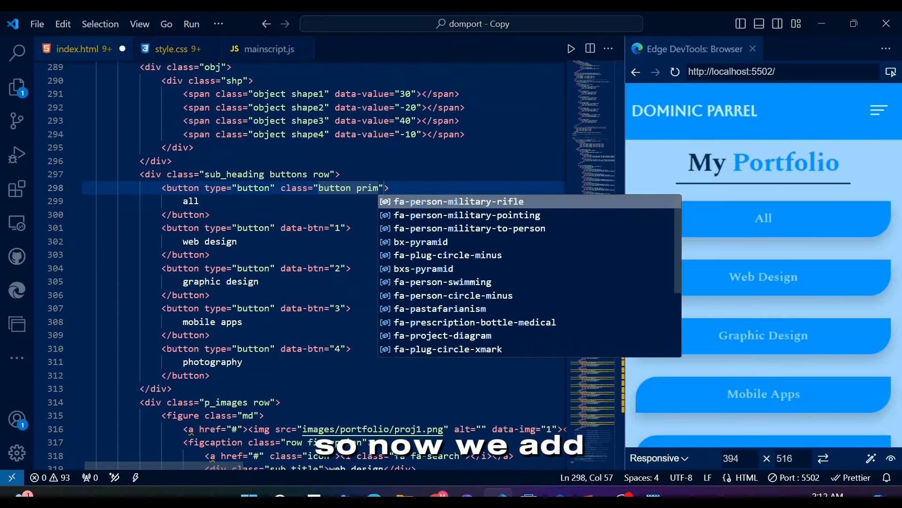
left_click(171, 49)
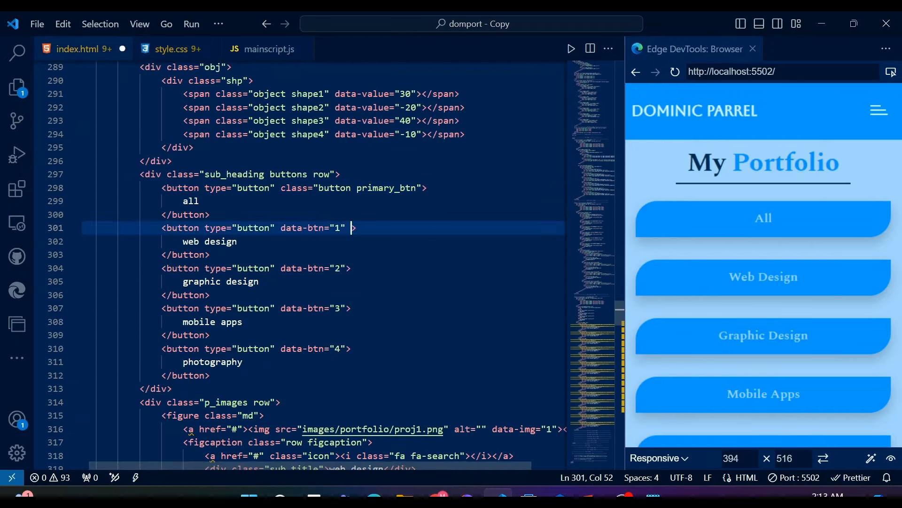
type("class=\"button primary_btn\"")
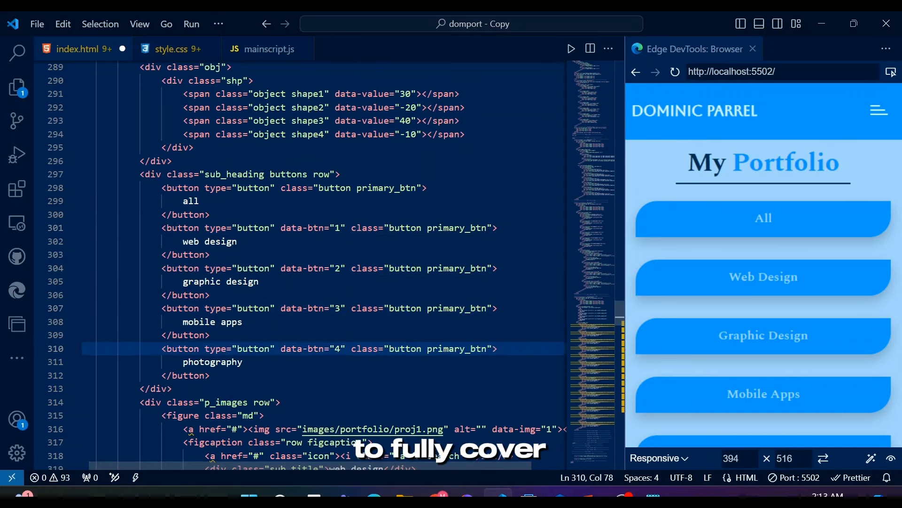
scroll("down", 3)
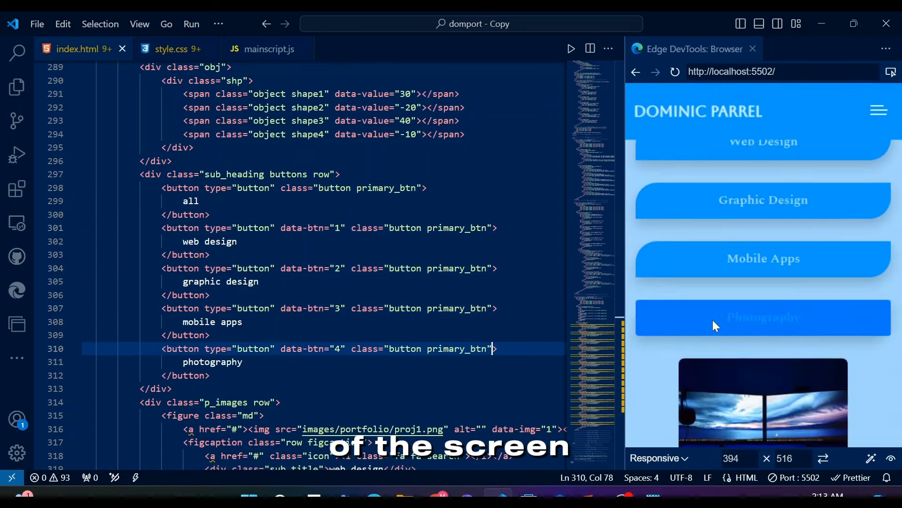
scroll("up", 3)
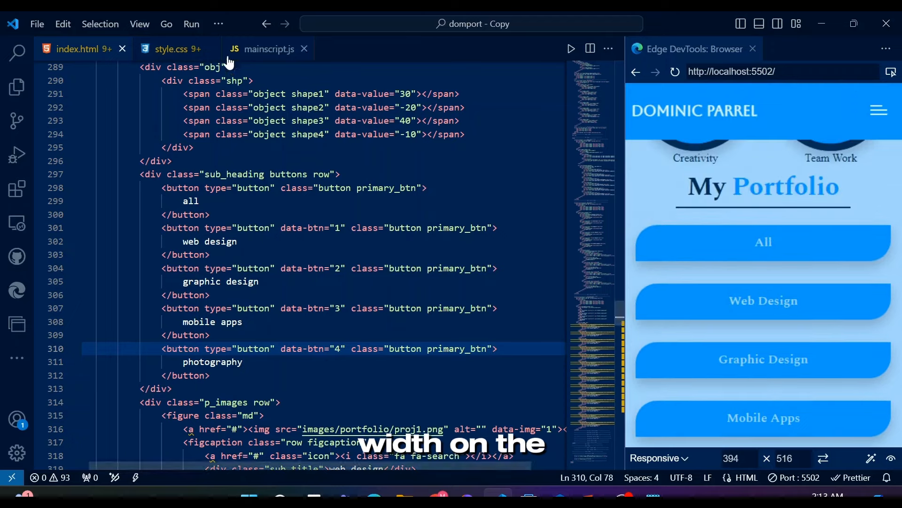
Trim the .buttons button rule to margin and full width, removing the hover background line
left_click(171, 49)
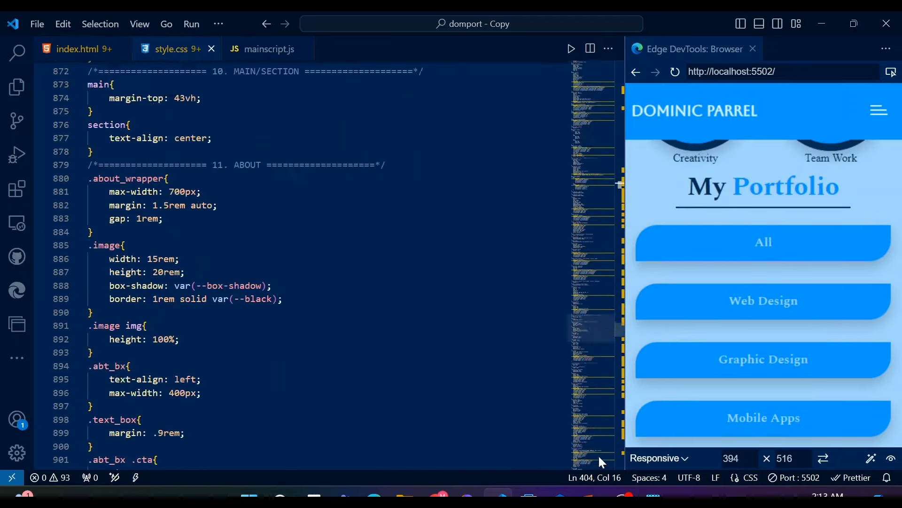
scroll("down", 3)
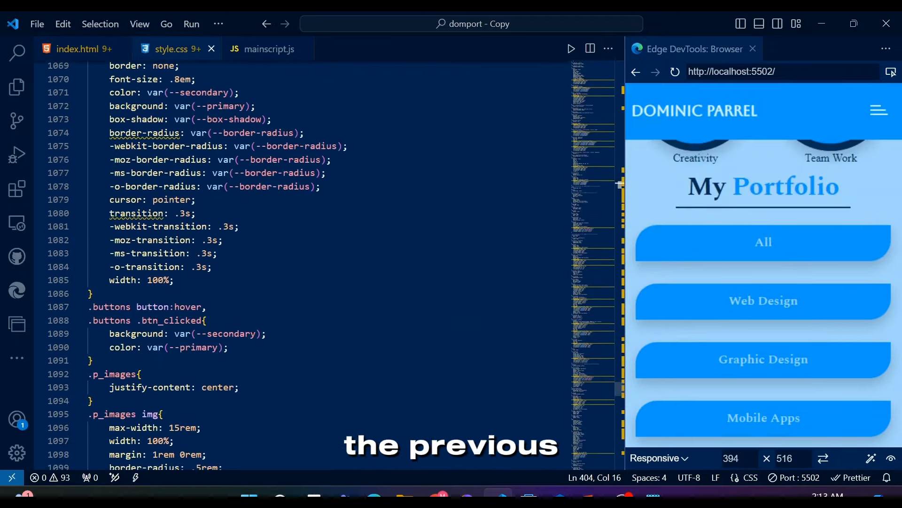
scroll("up", 3)
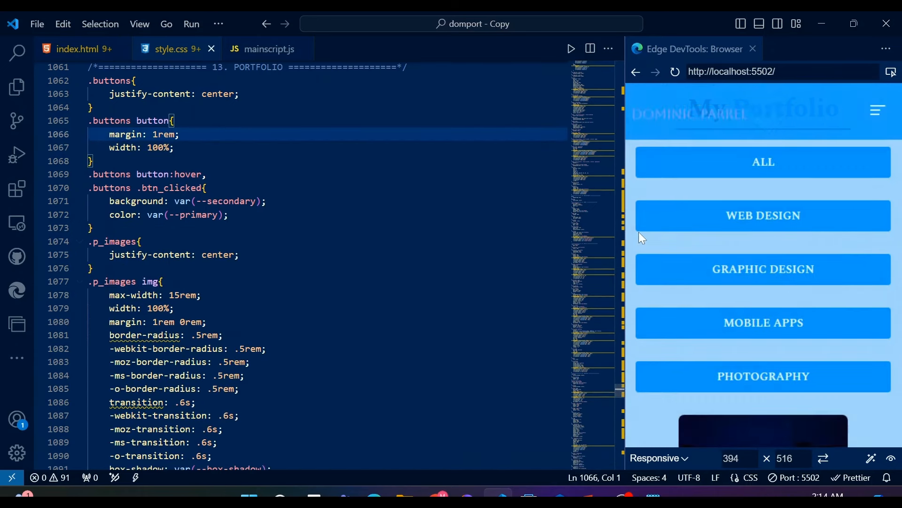
double_click(200, 214)
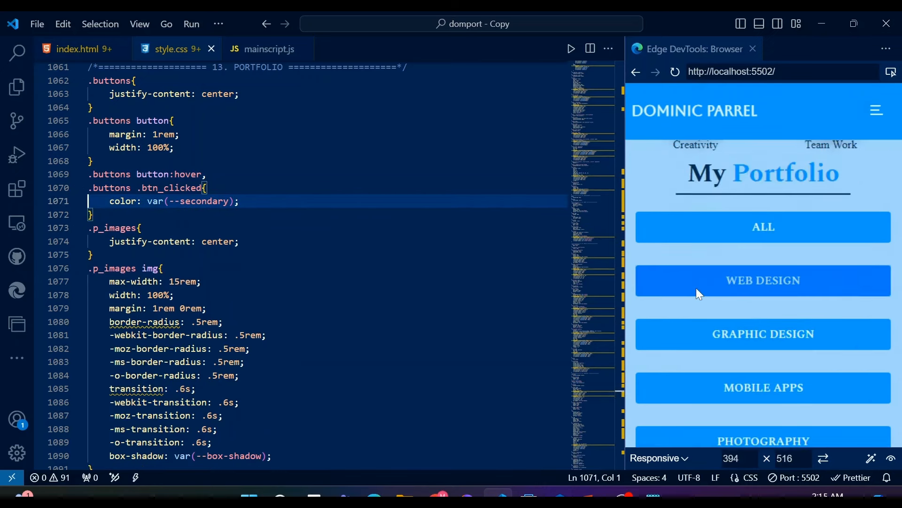
scroll("down", 3)
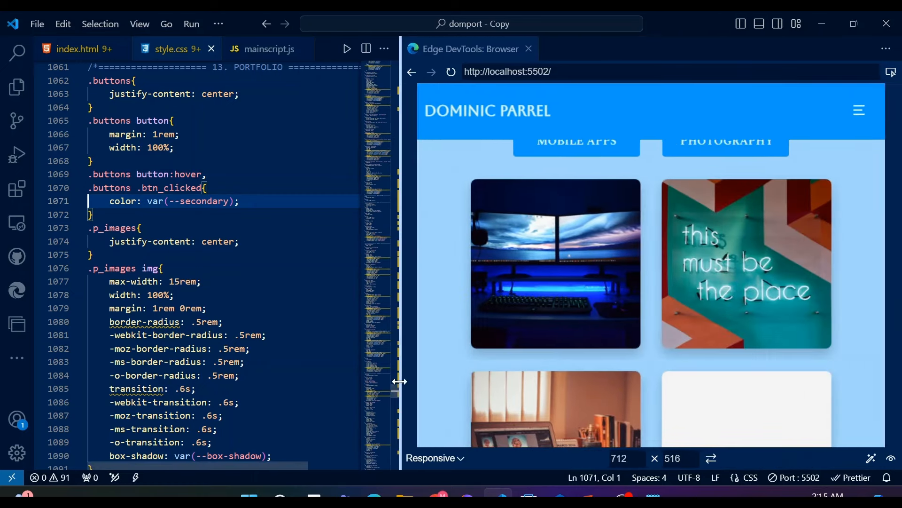
Scroll up the stylesheet with the widened preview showing buttons in two rows
scroll("up", 3)
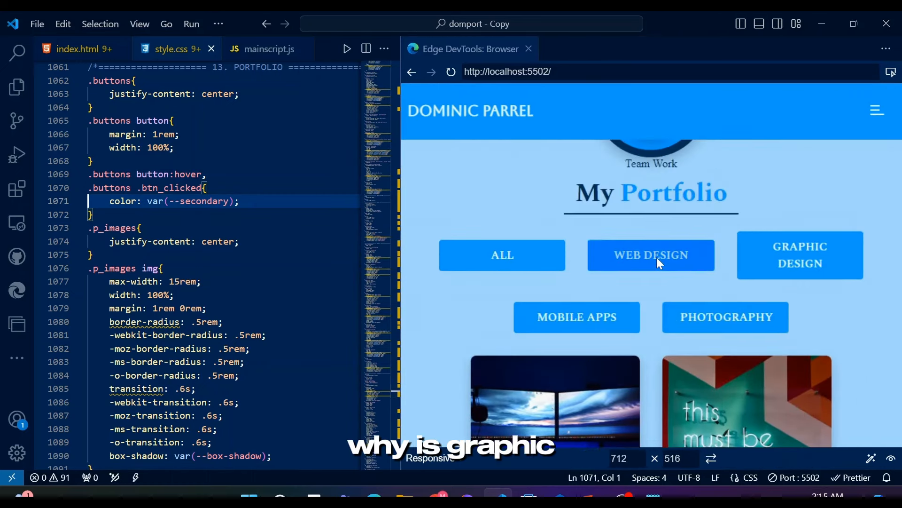
scroll("up", 3)
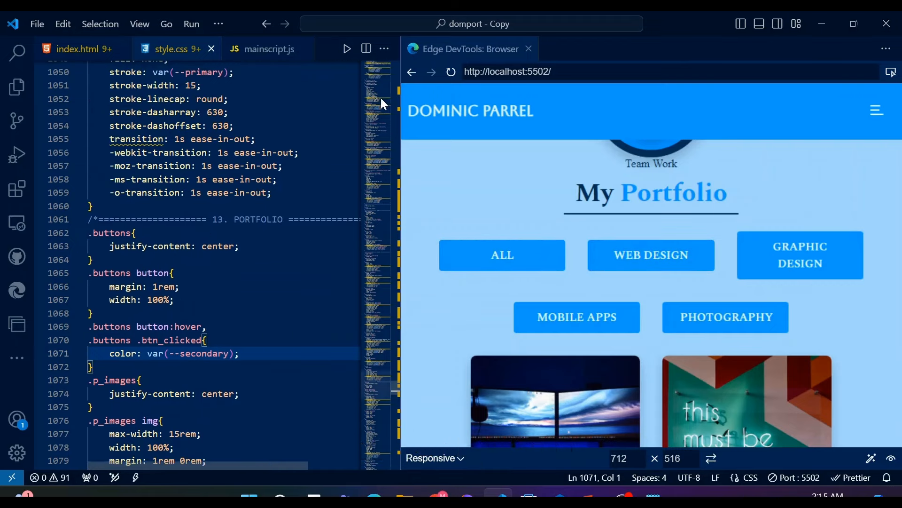
scroll("up", 3)
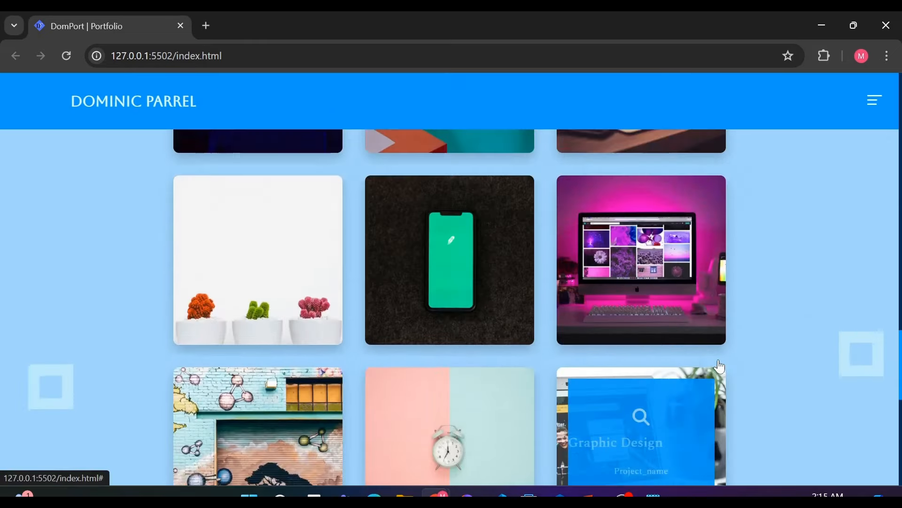
Open the portfolio in Chrome and test the Photography filter button
key("F12")
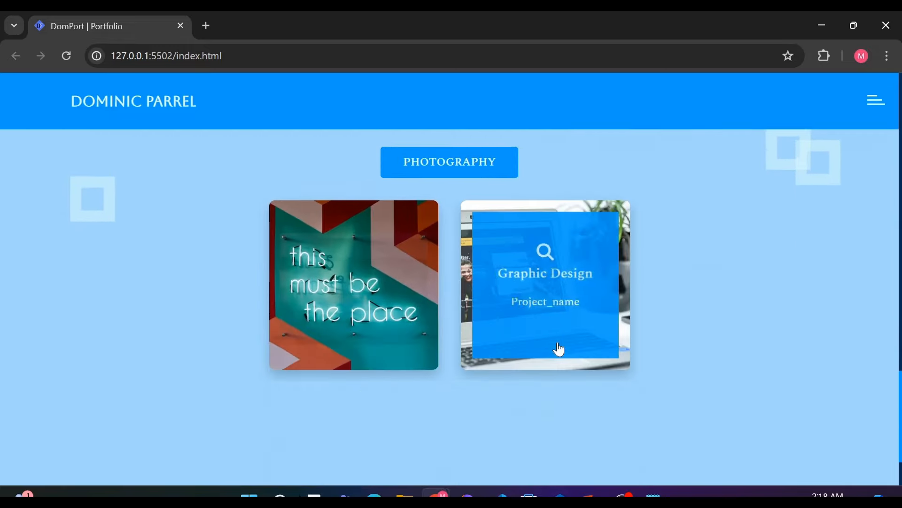
scroll("down", 3)
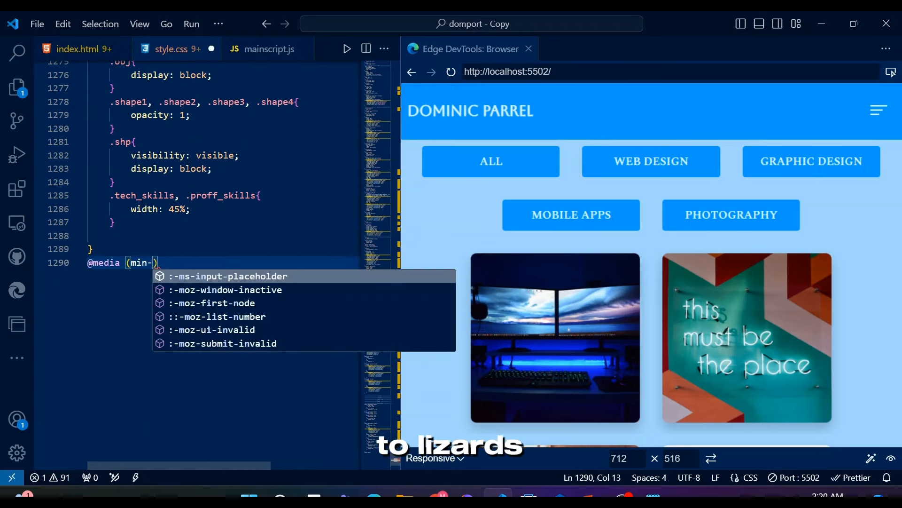
type("width:1100p")
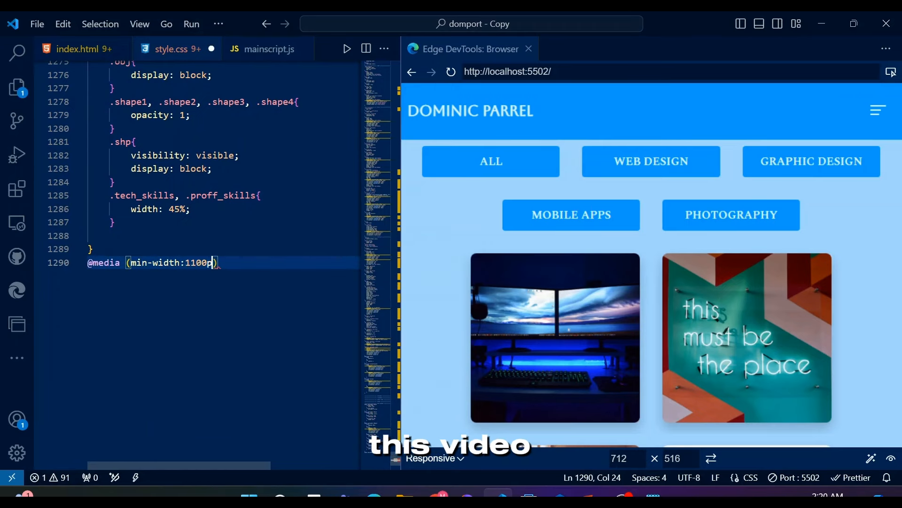
type("x")
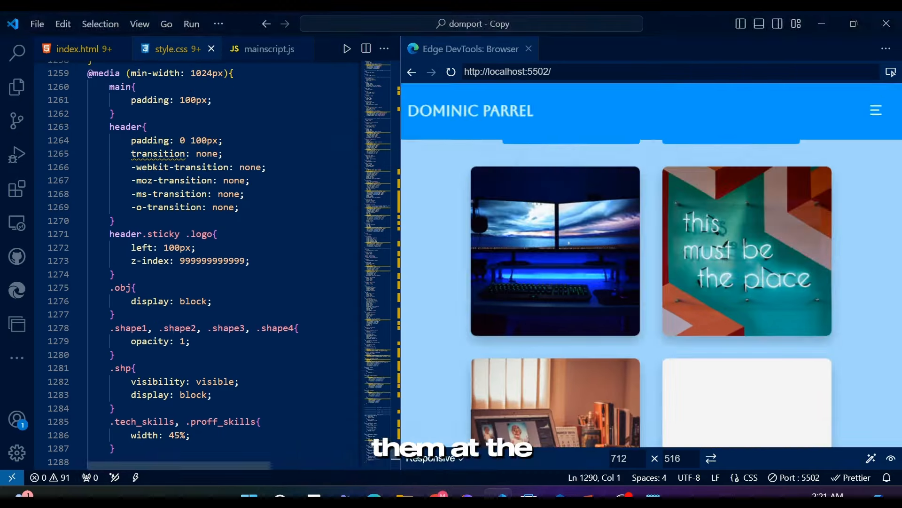
scroll("up", 3)
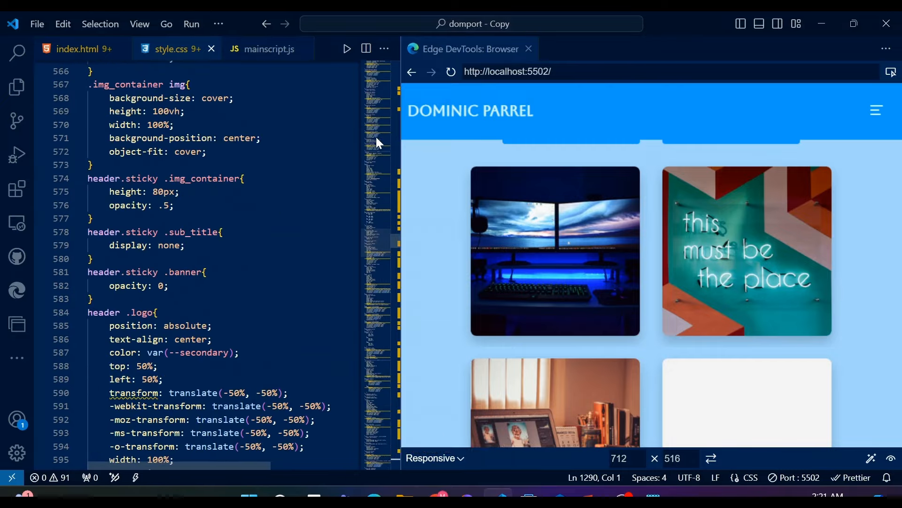
scroll("up", 3)
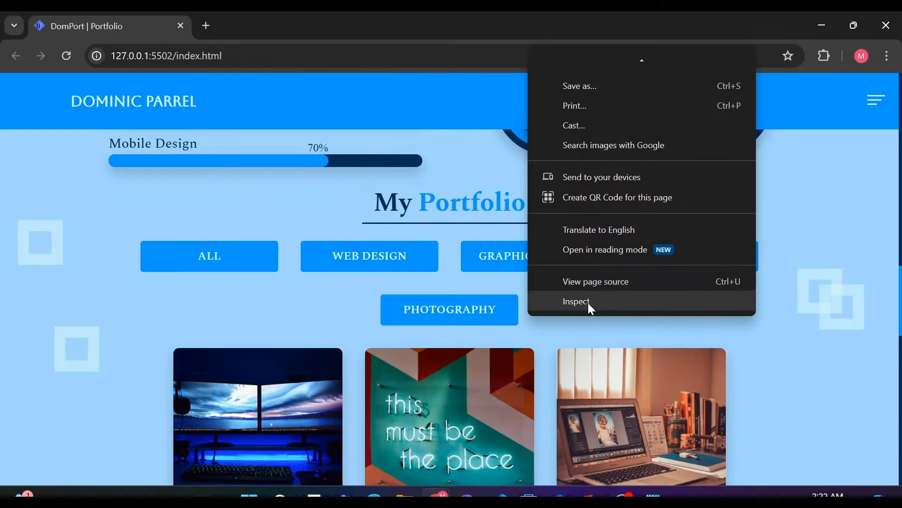
Inspect the page in DevTools, set the button margin to .7rem and preview at 768px width
left_click(576, 300)
type(".5")
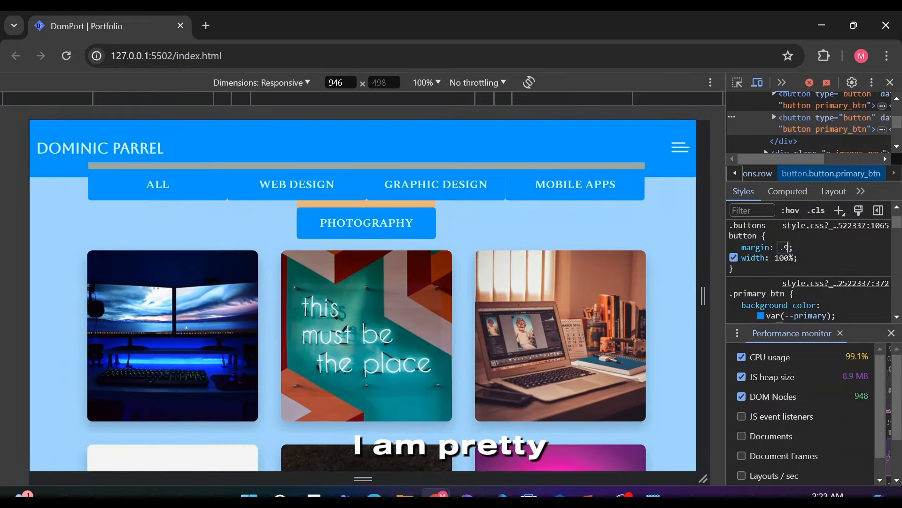
type(".7rem")
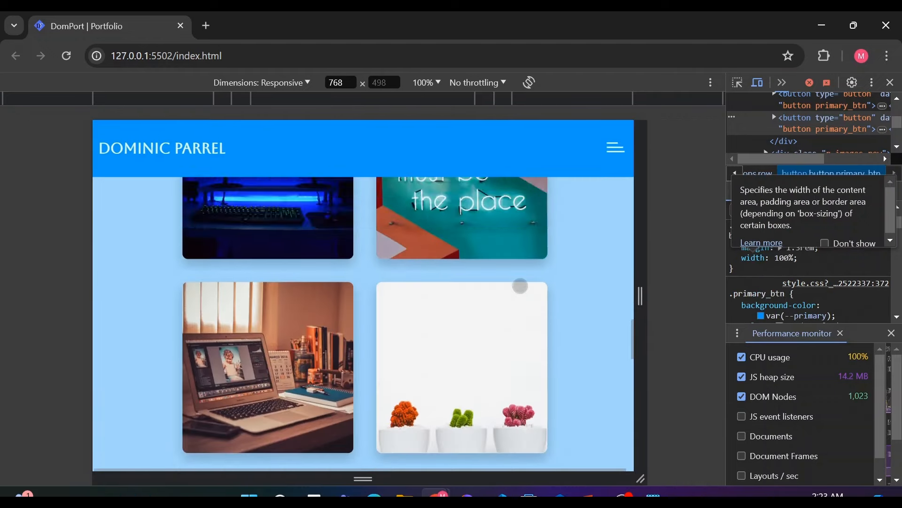
scroll("up", 3)
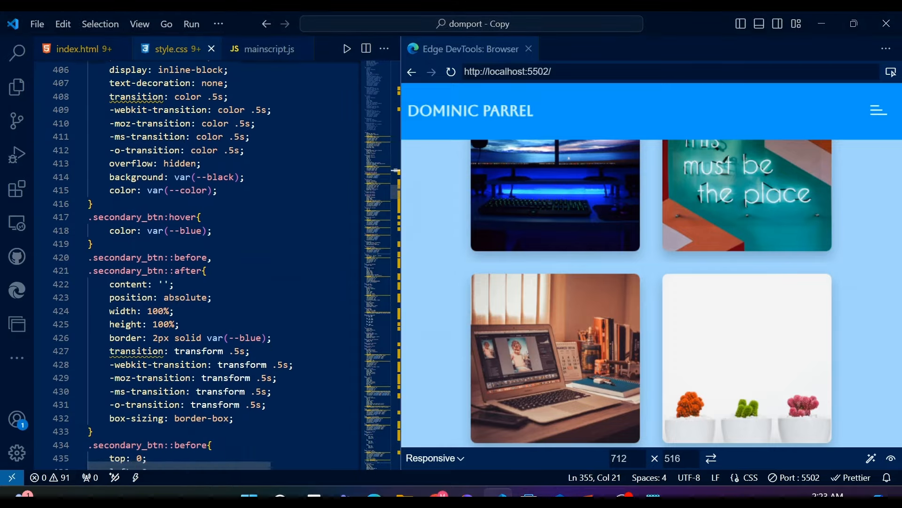
scroll("down", 3)
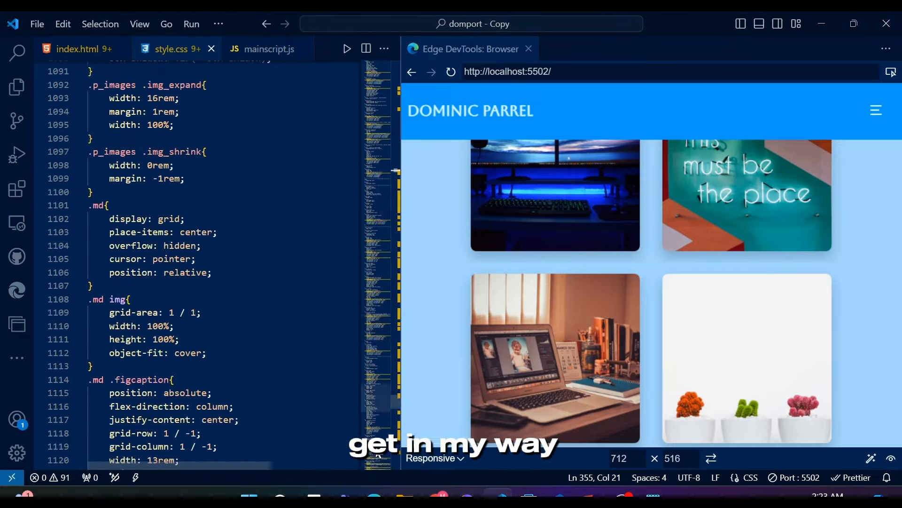
scroll("up", 3)
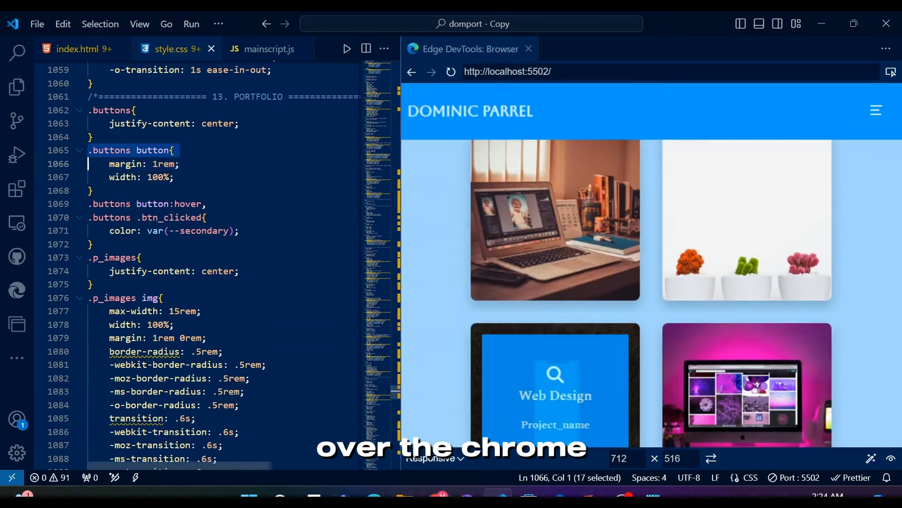
scroll("down", 3)
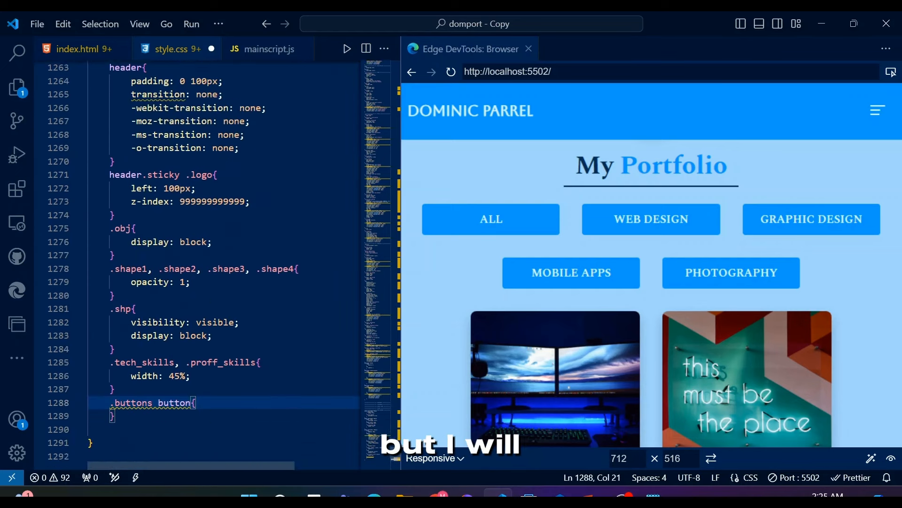
type("max-width: 500px;")
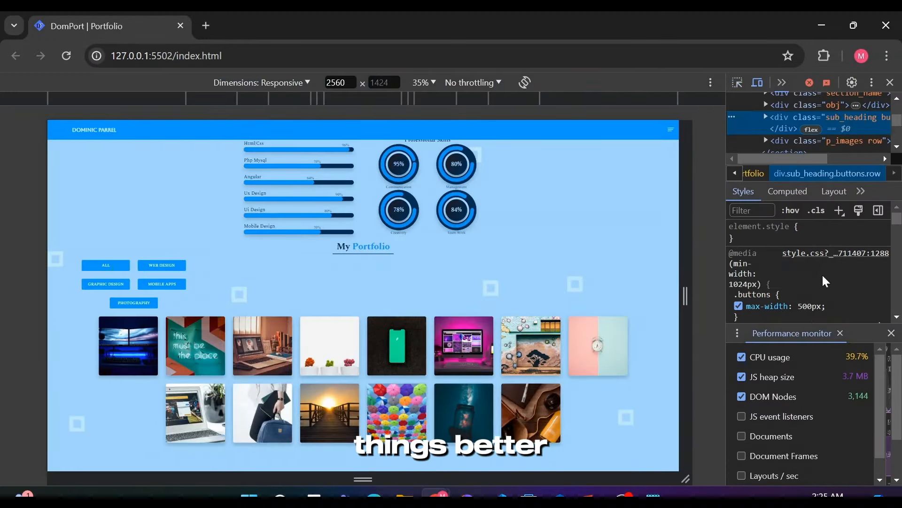
Raise the .buttons max-width to 521px in DevTools at 2560px viewport width
double_click(811, 306)
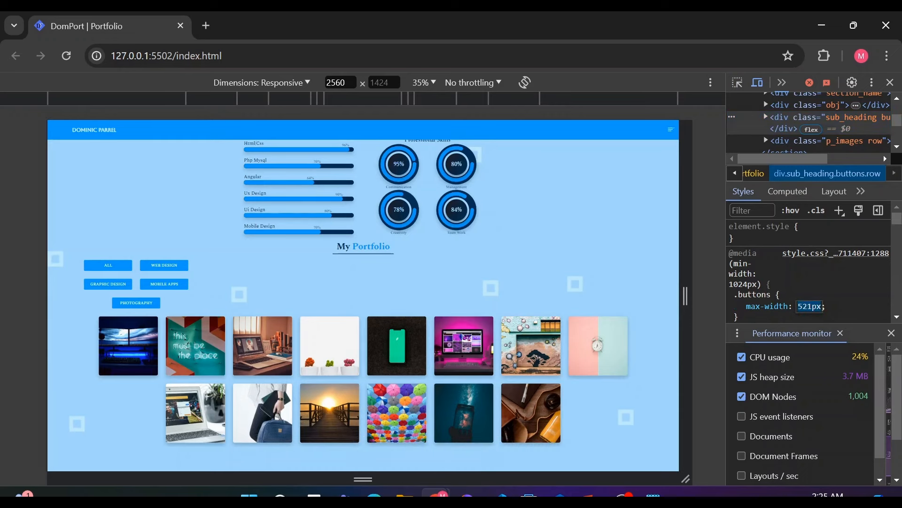